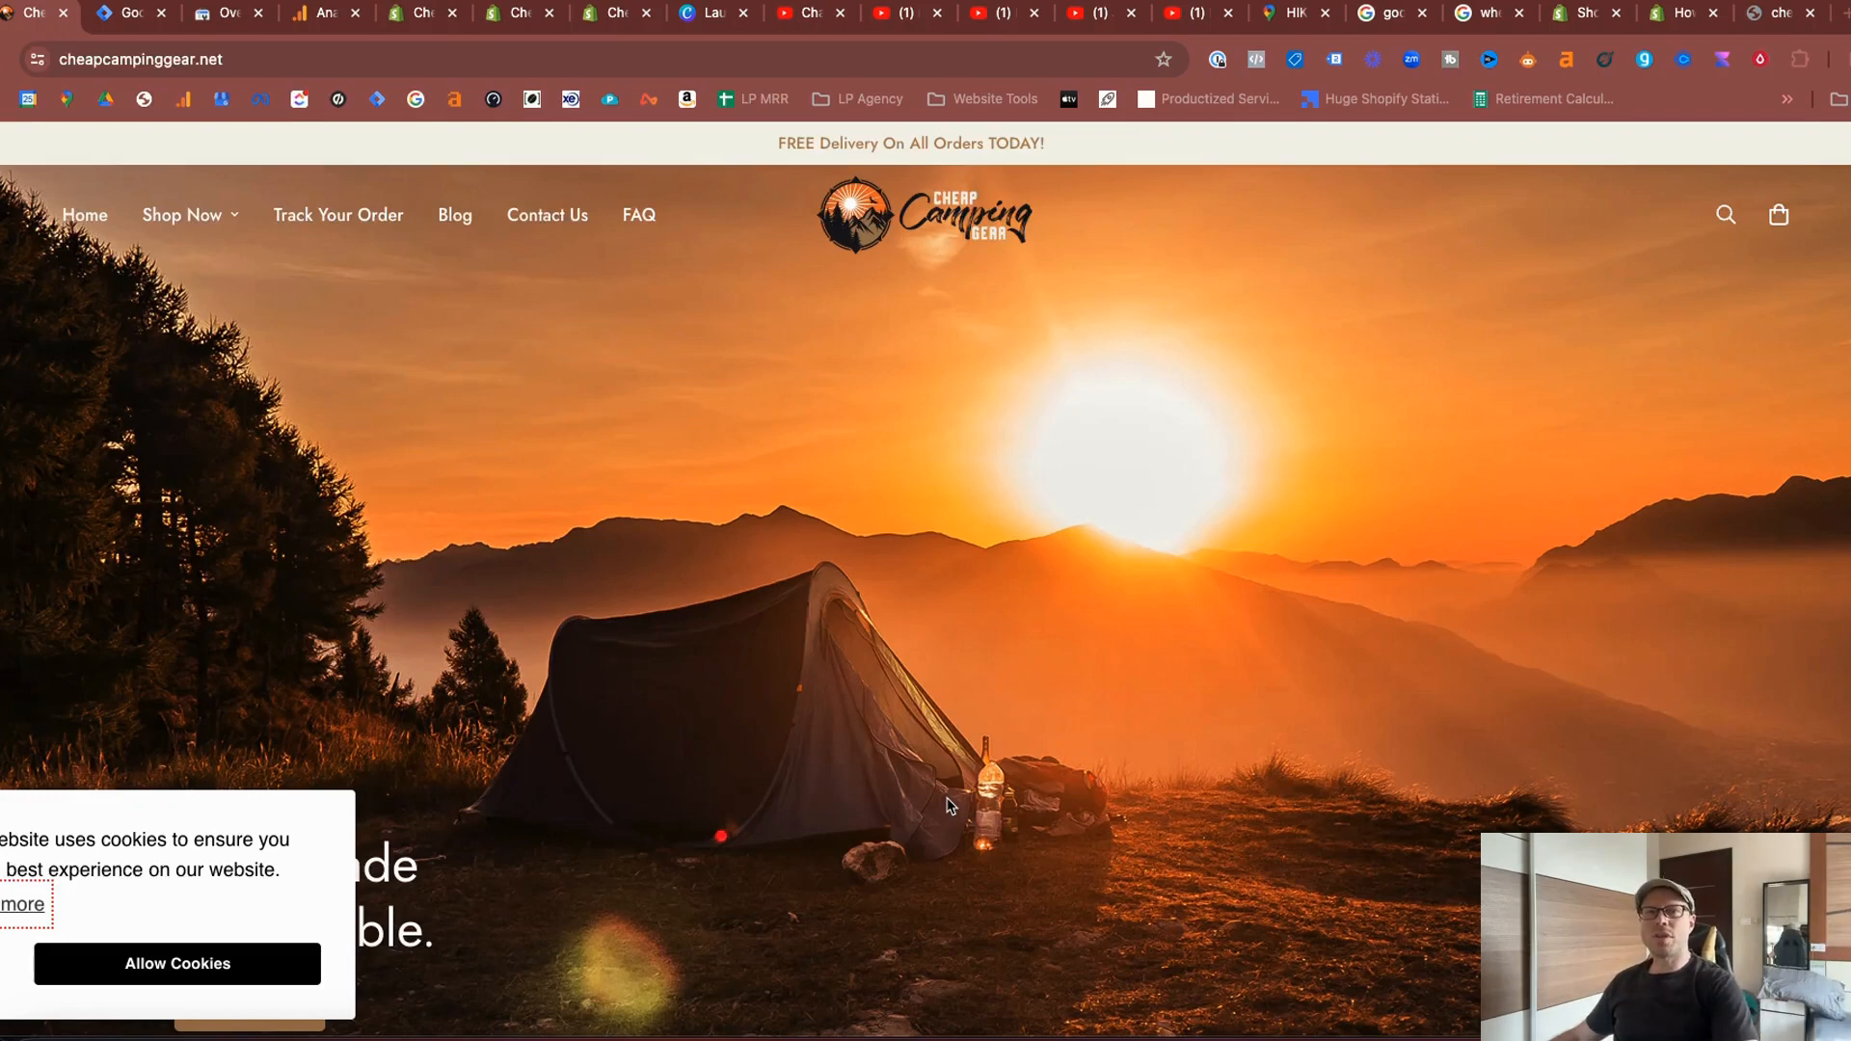
mouse_move(1026, 640)
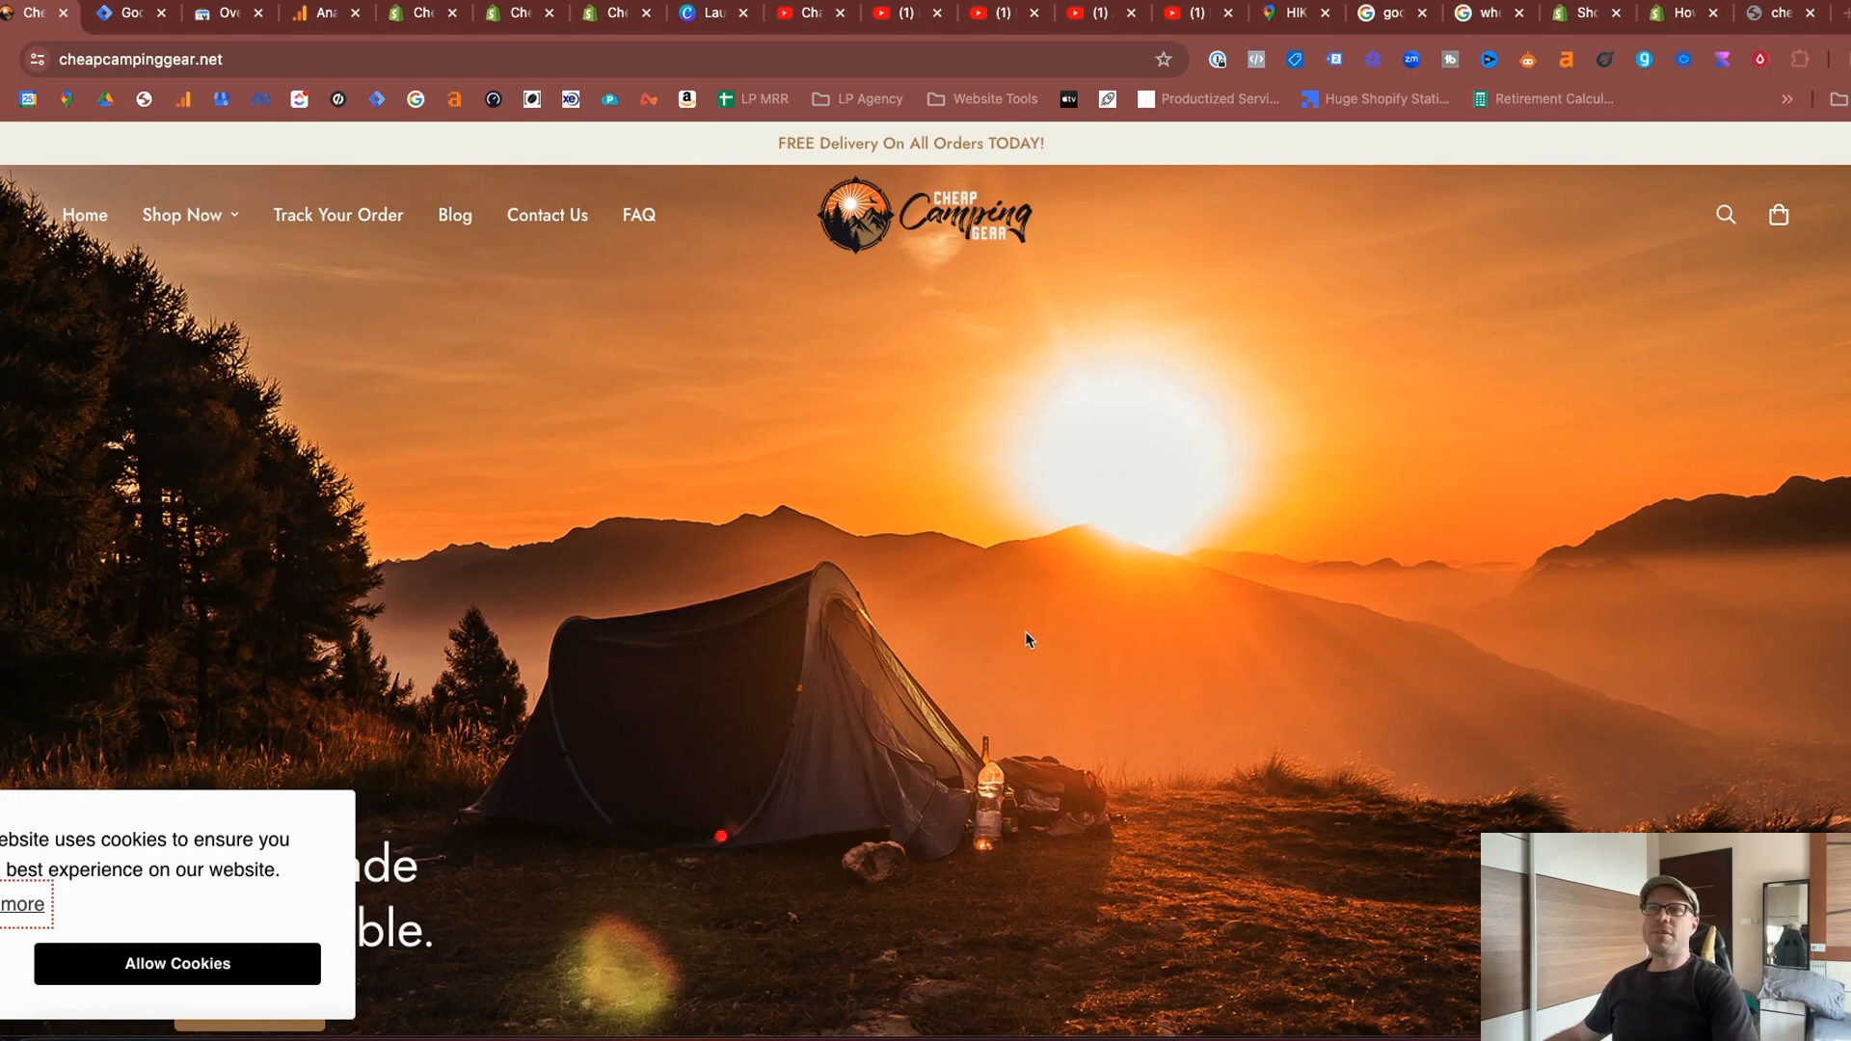
mouse_move(1245, 421)
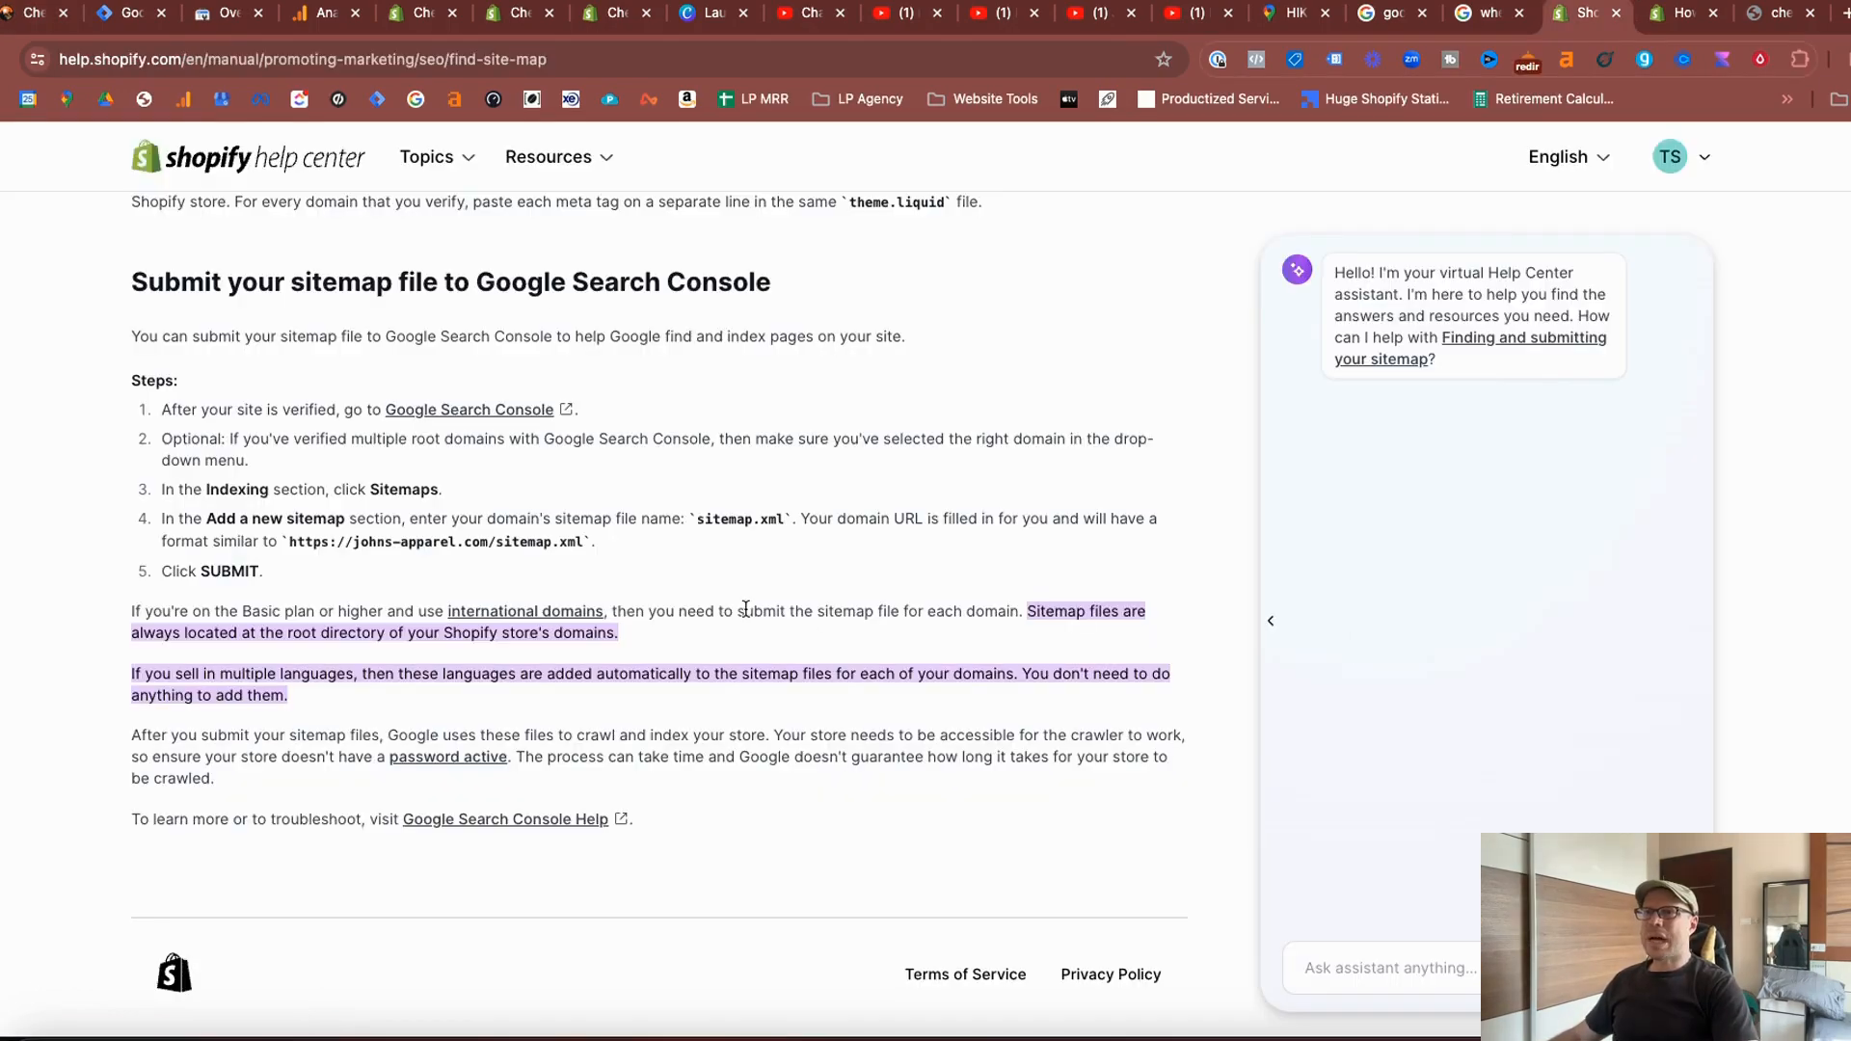
mouse_move(648, 509)
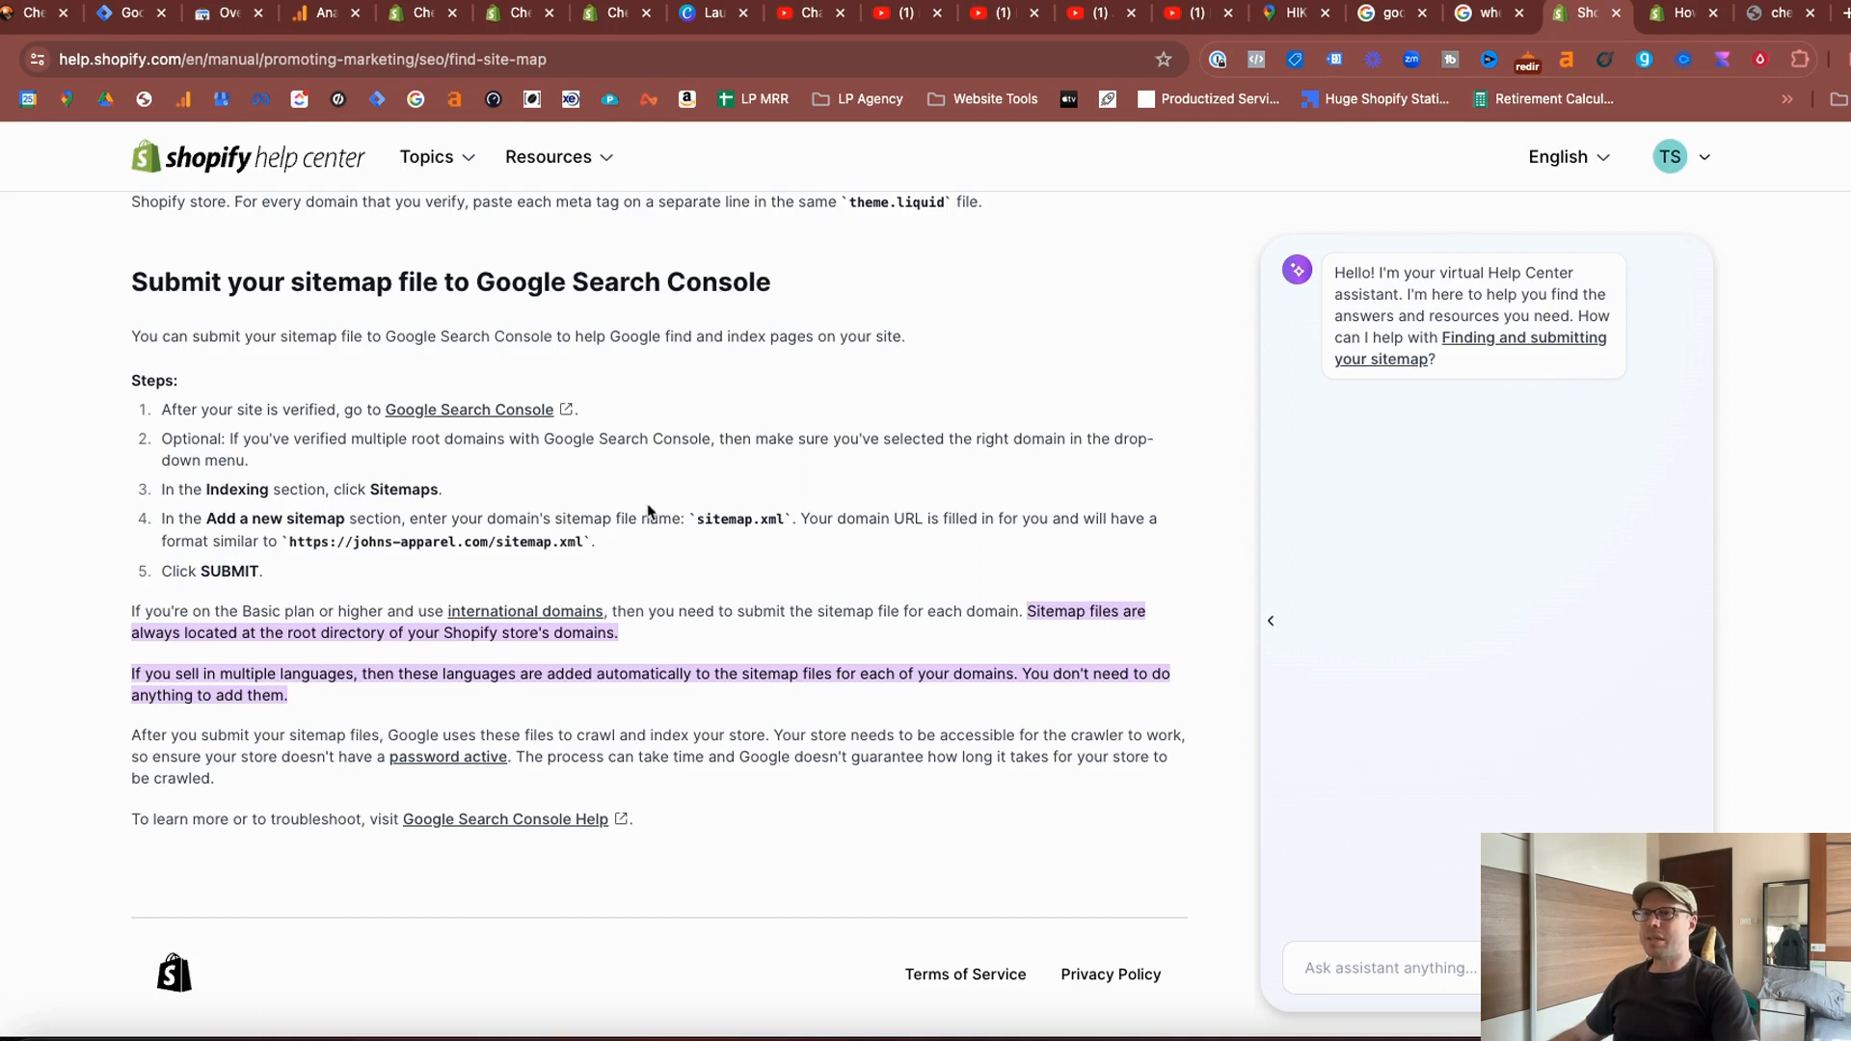
mouse_move(544, 604)
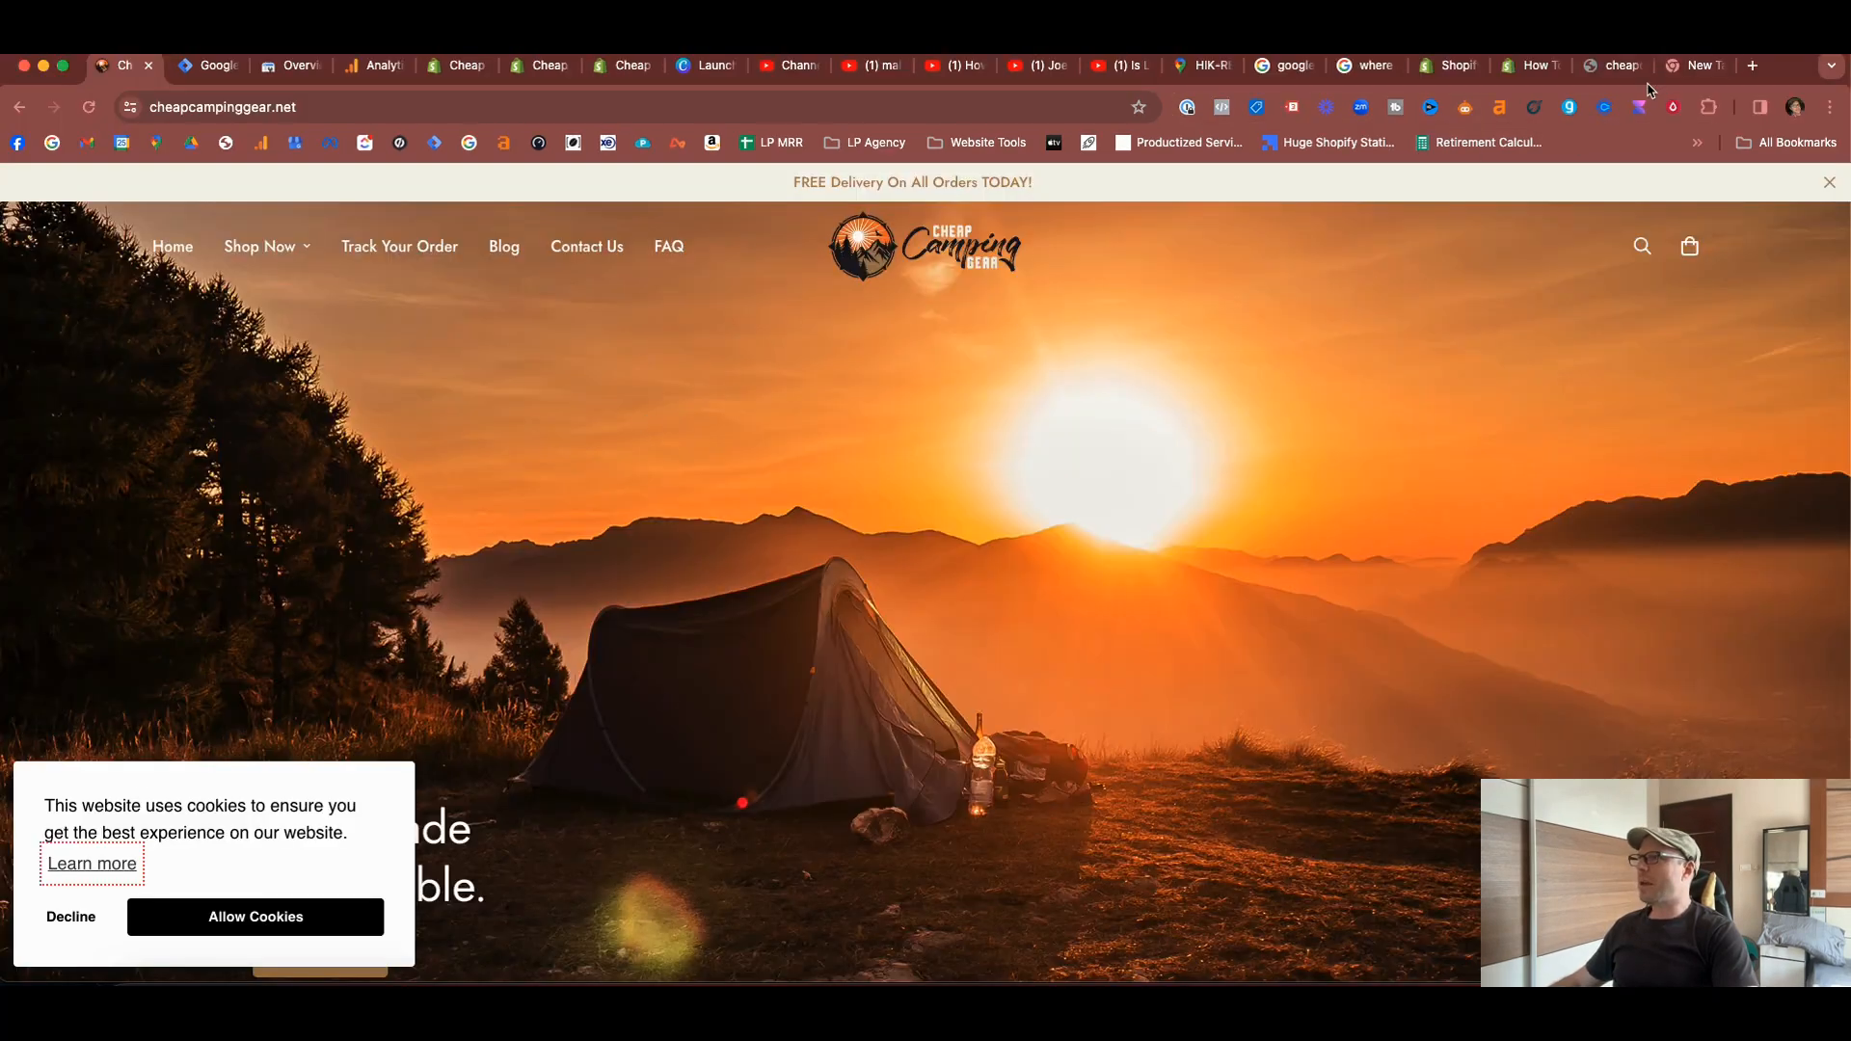
left_click(1691, 65)
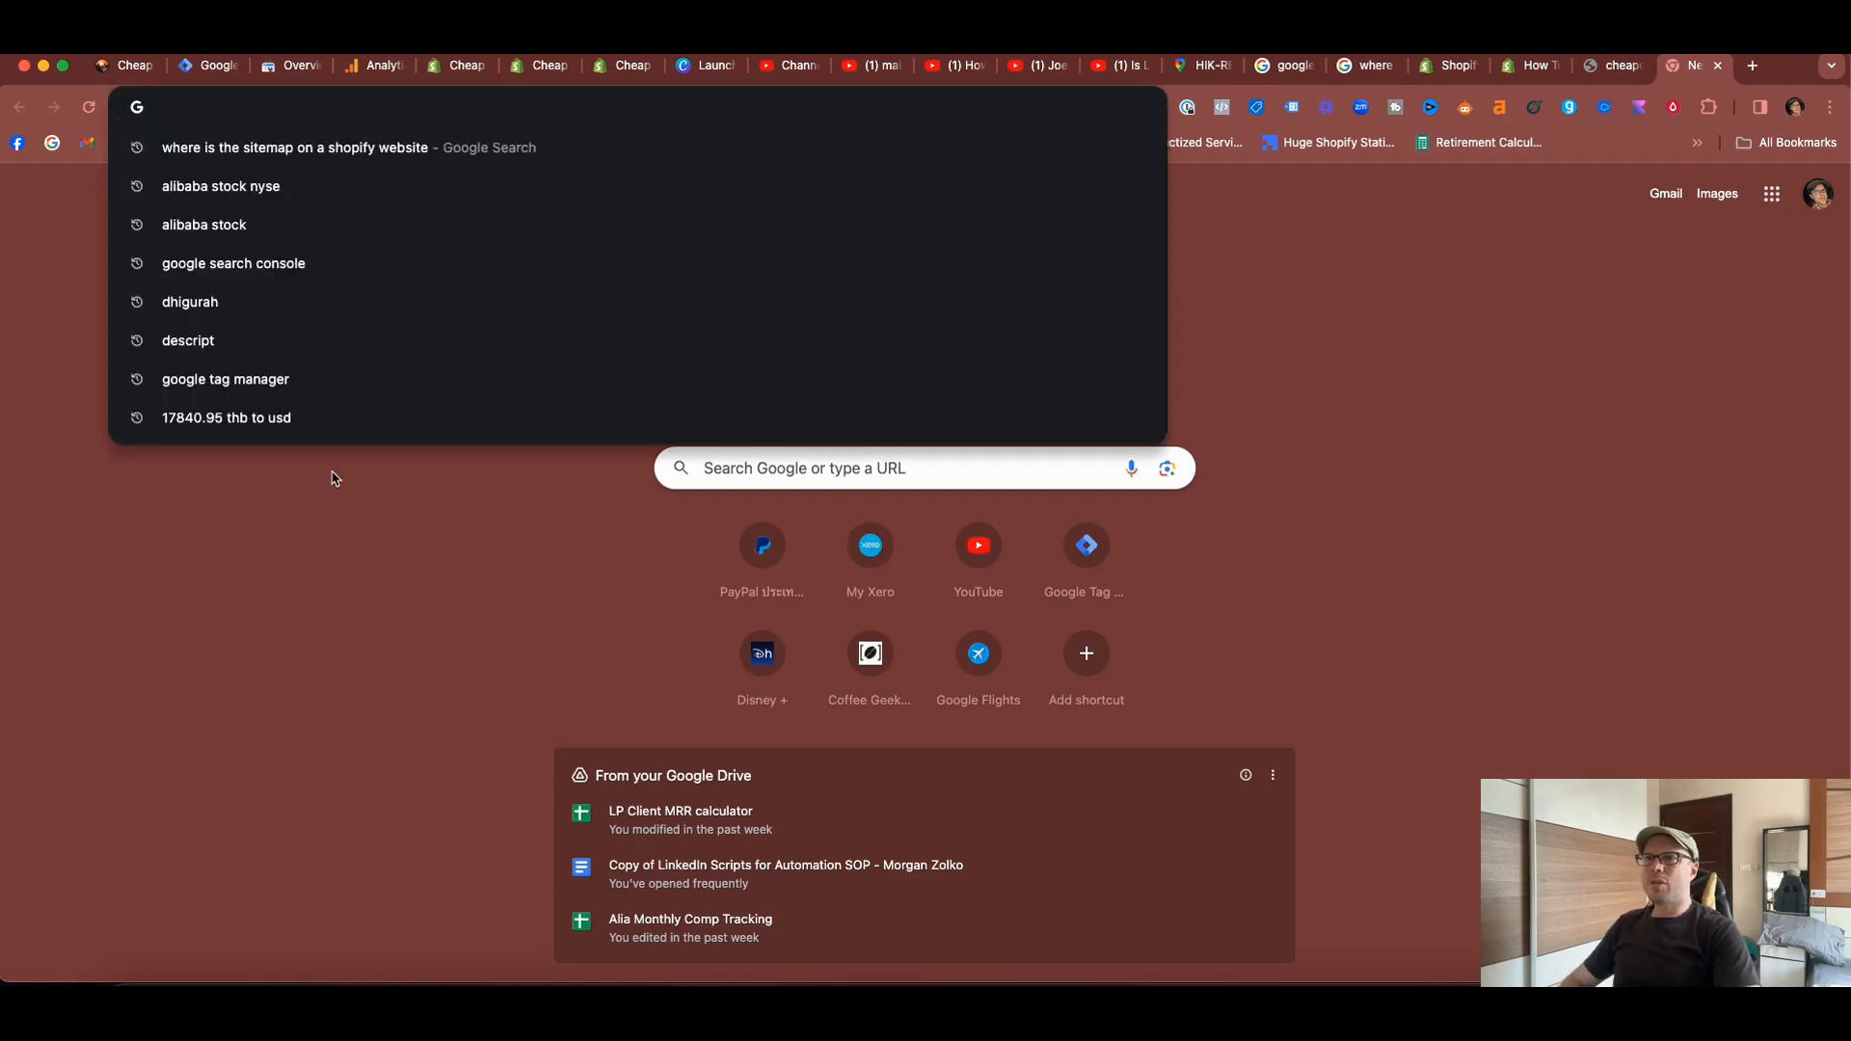
type("https://cheapcampinggear.net/sitemap.xml")
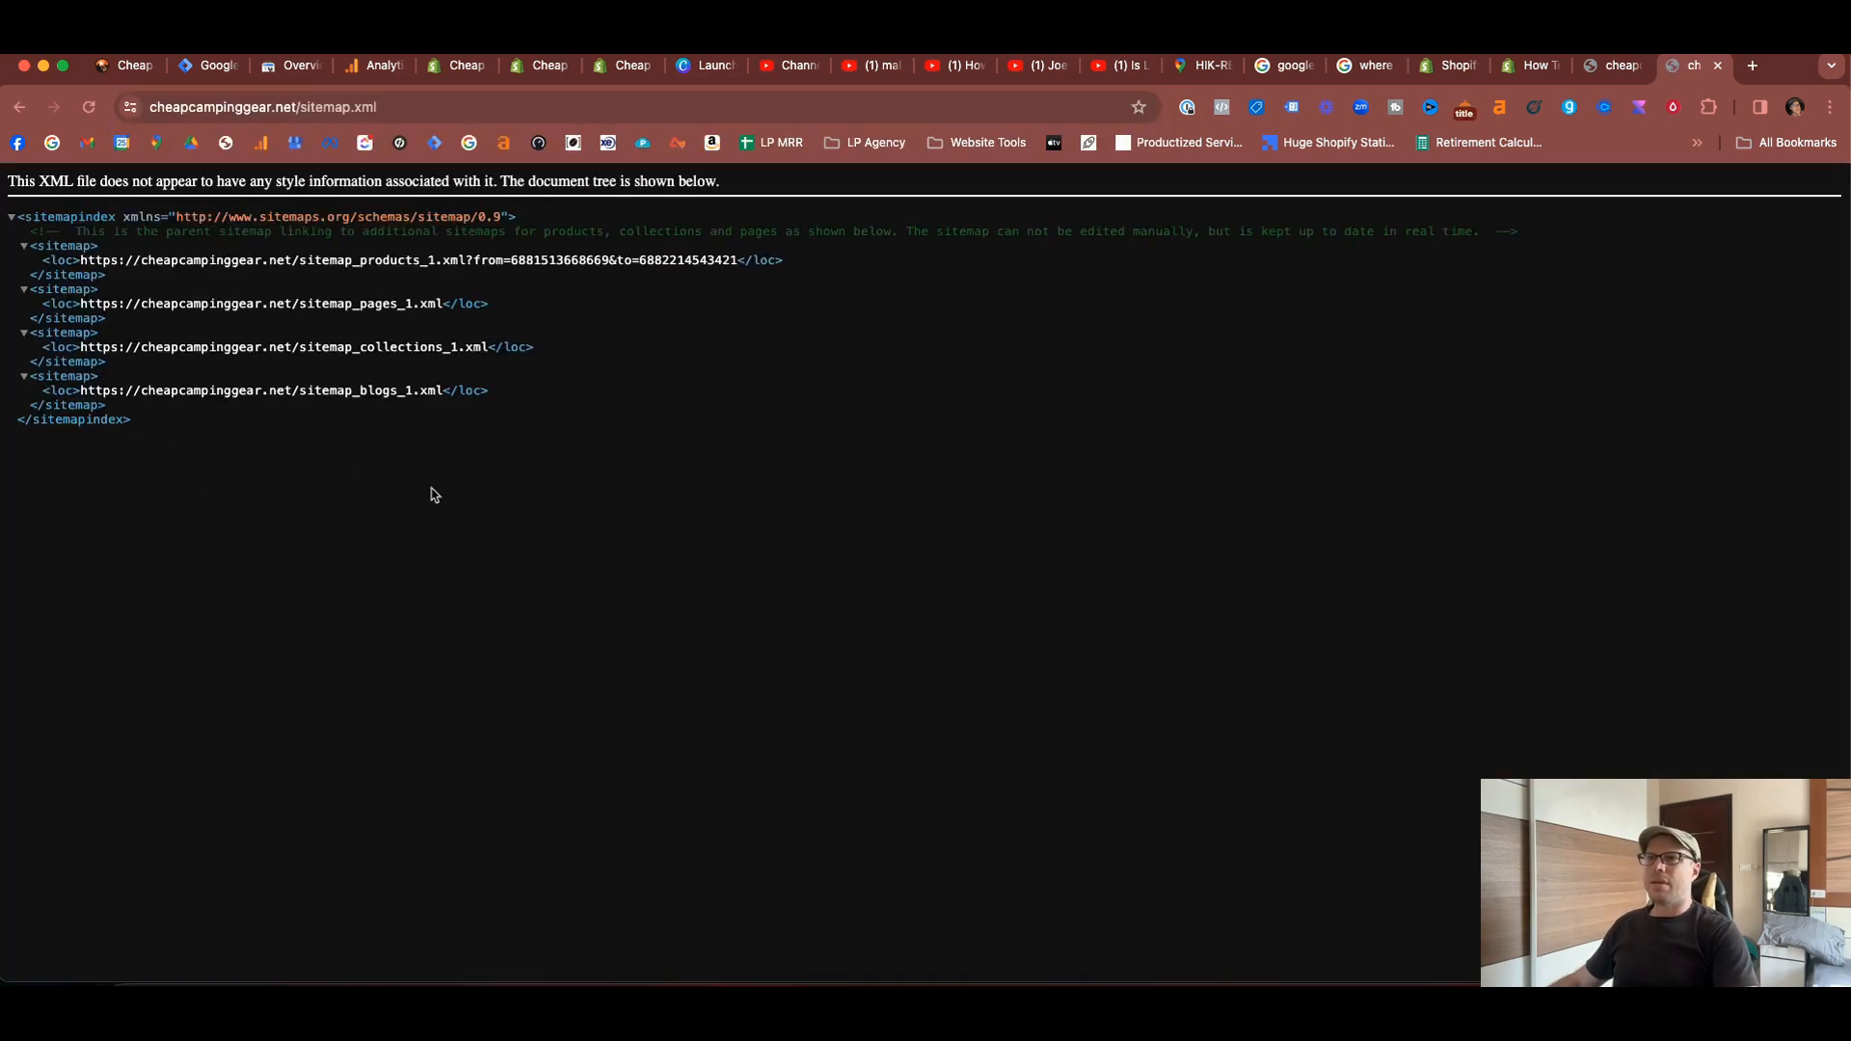
left_click(315, 106)
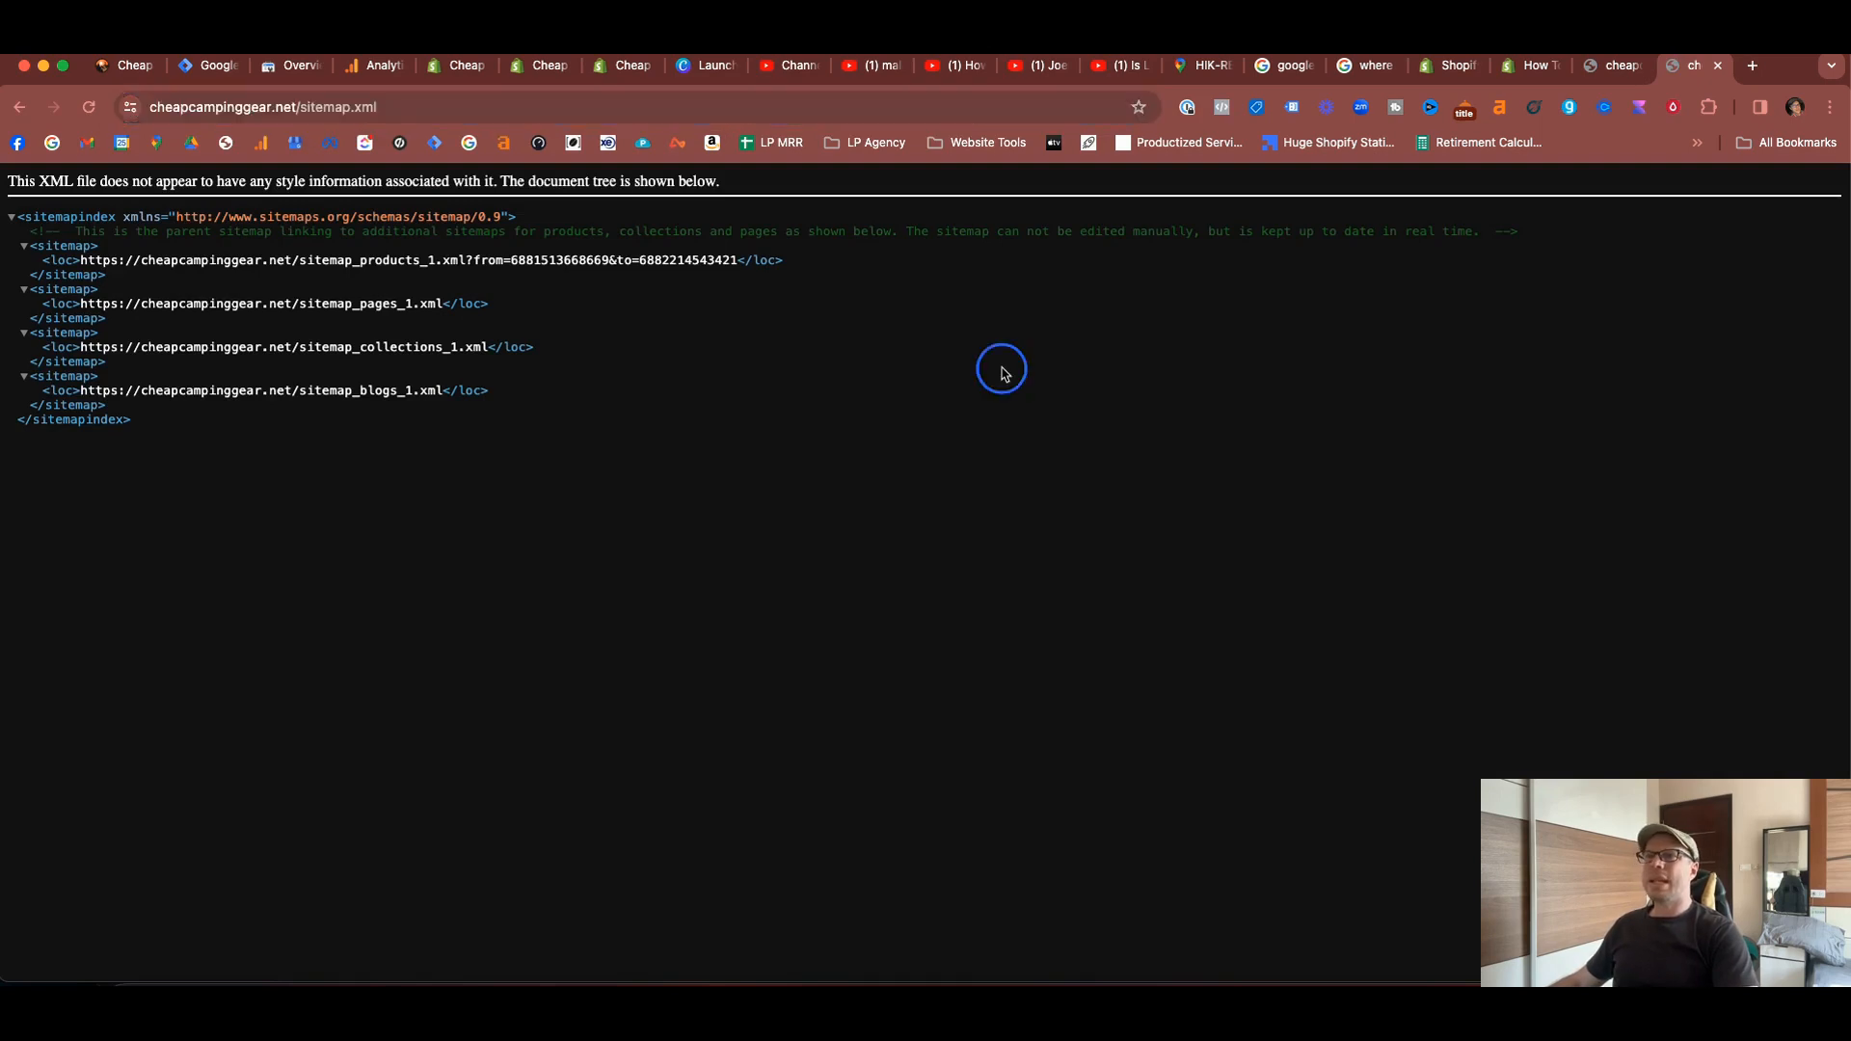
left_click(287, 66)
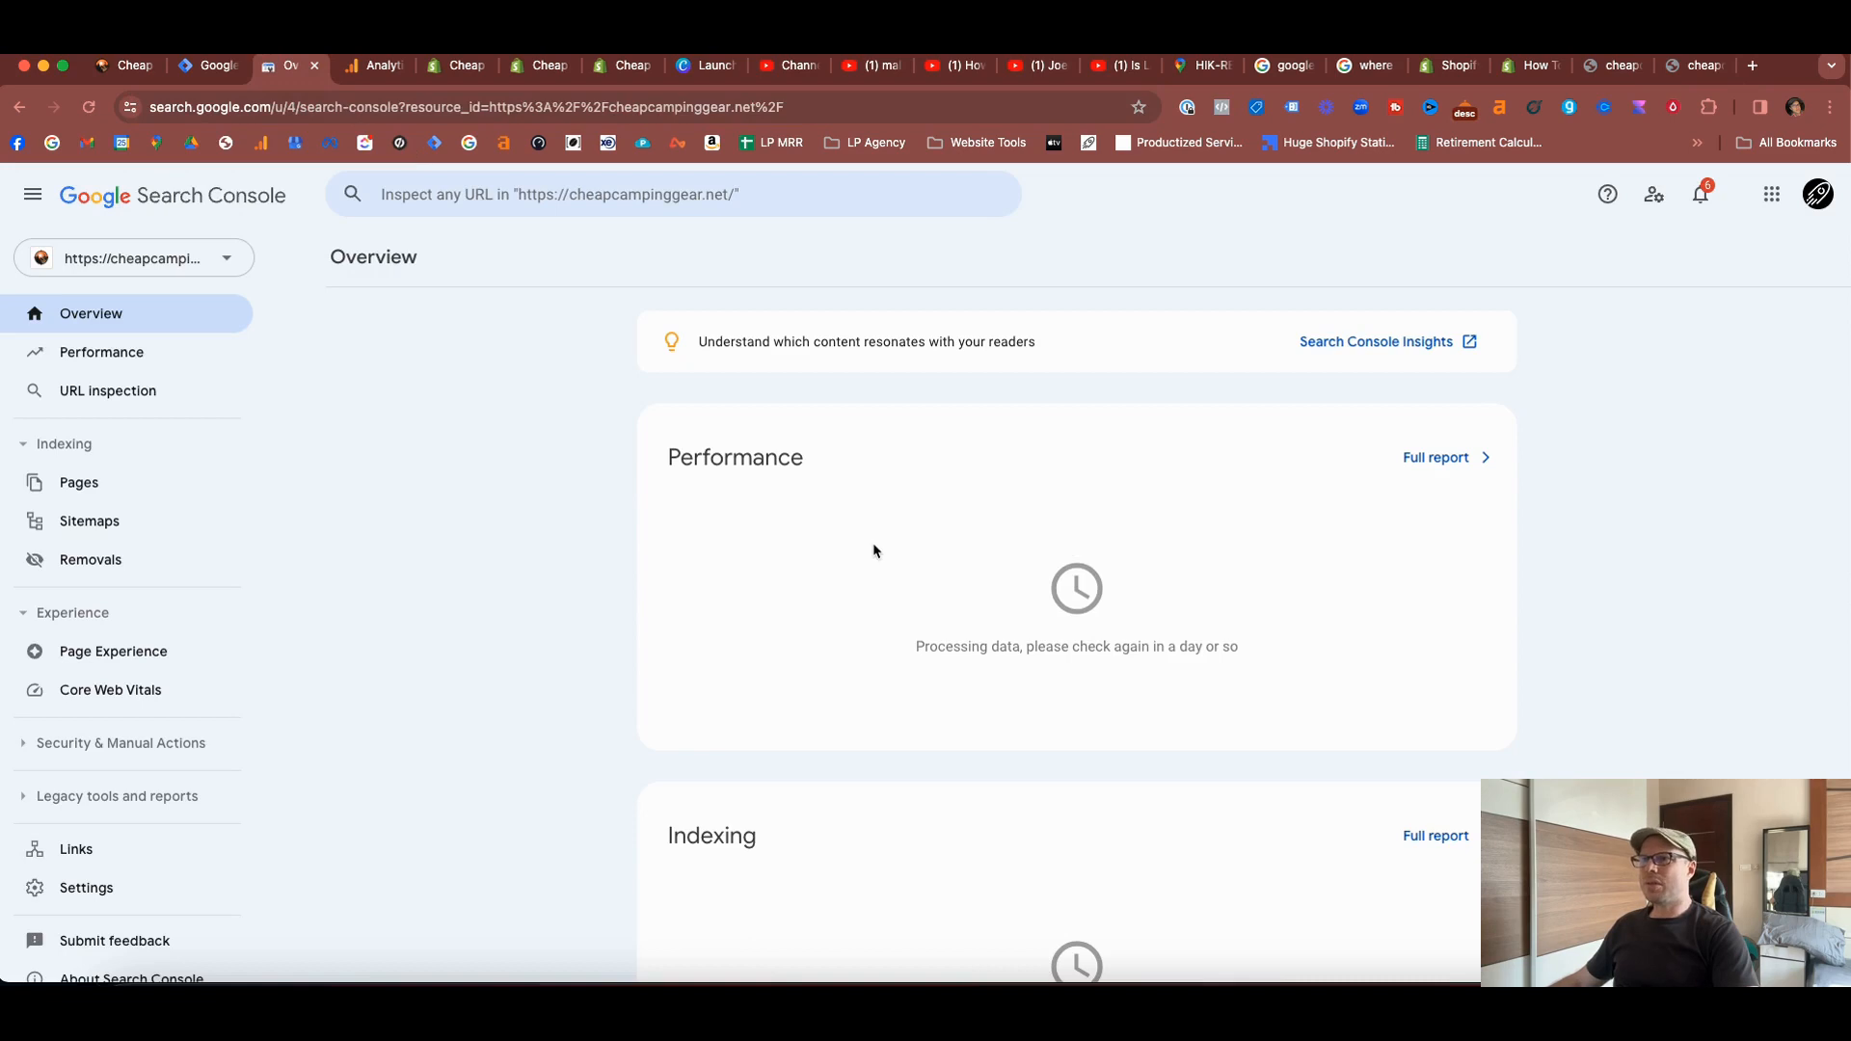
Submit sitemap.xml in the Sitemaps report so it lists with Success status.
left_click(88, 521)
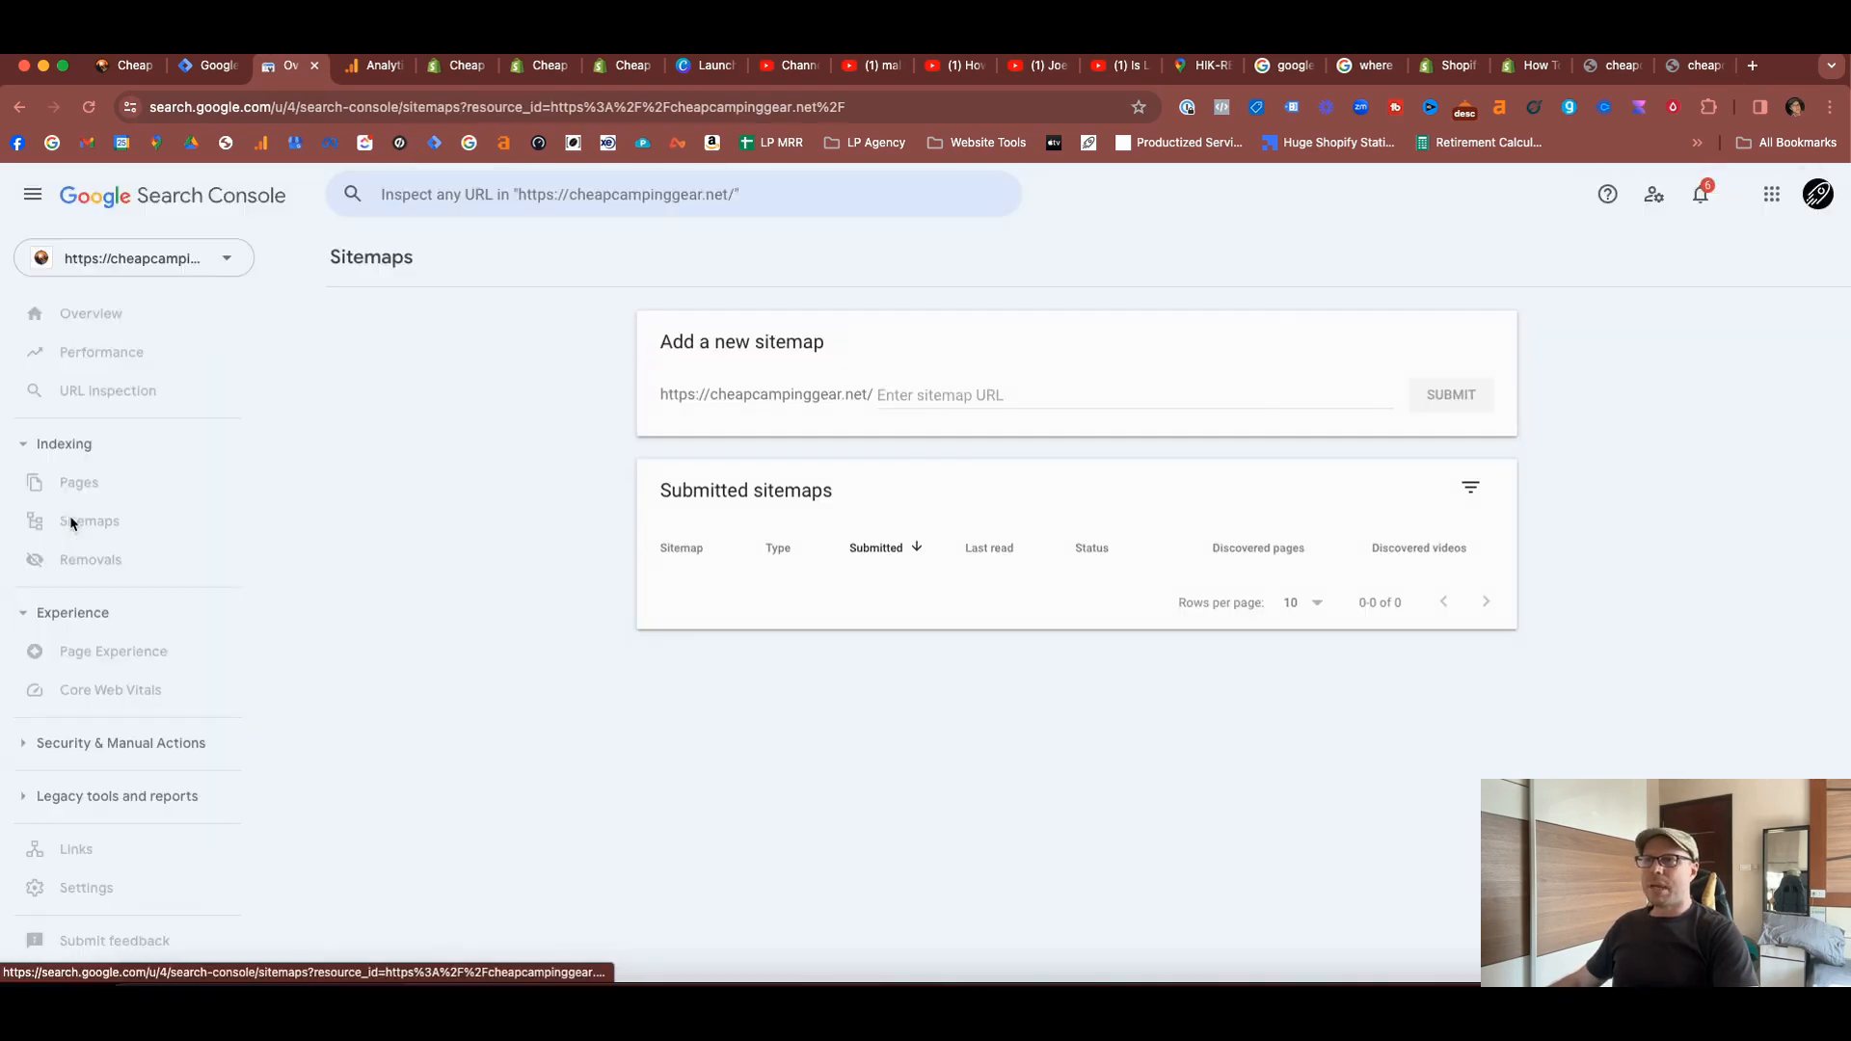
left_click(939, 393)
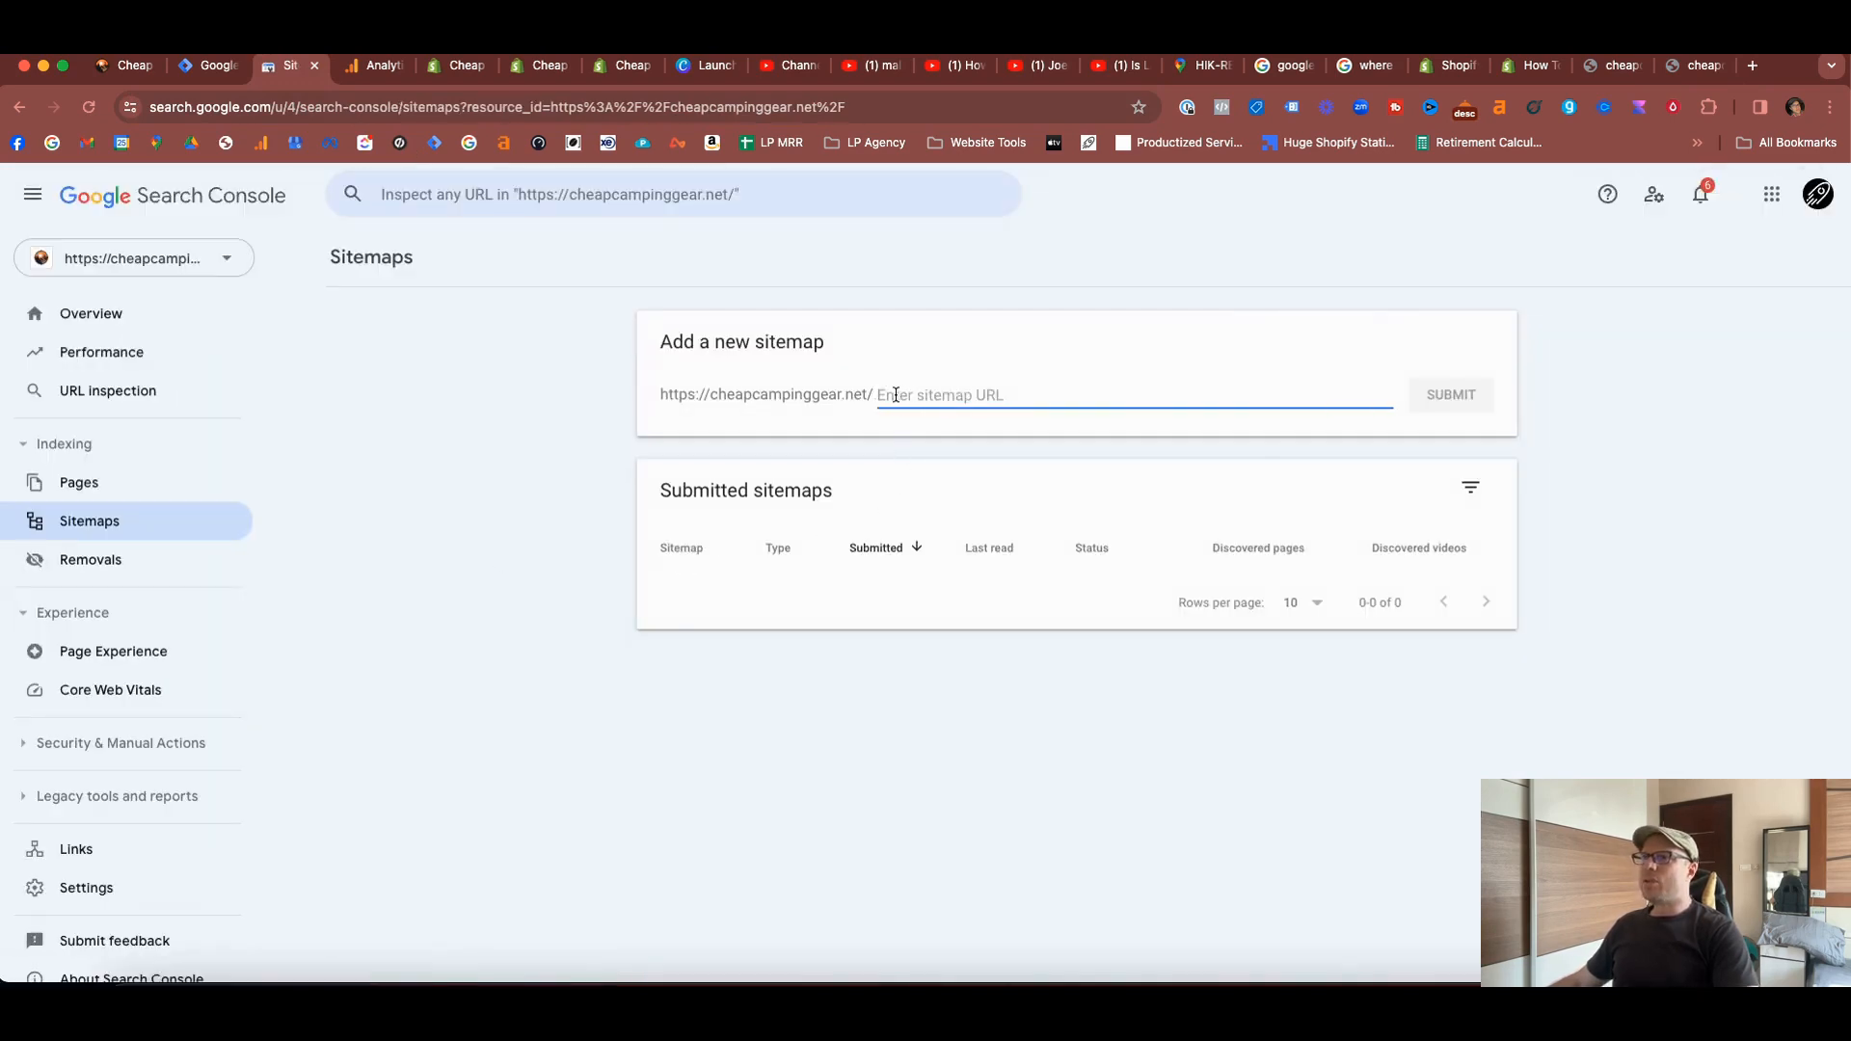
type("sitemap.xml")
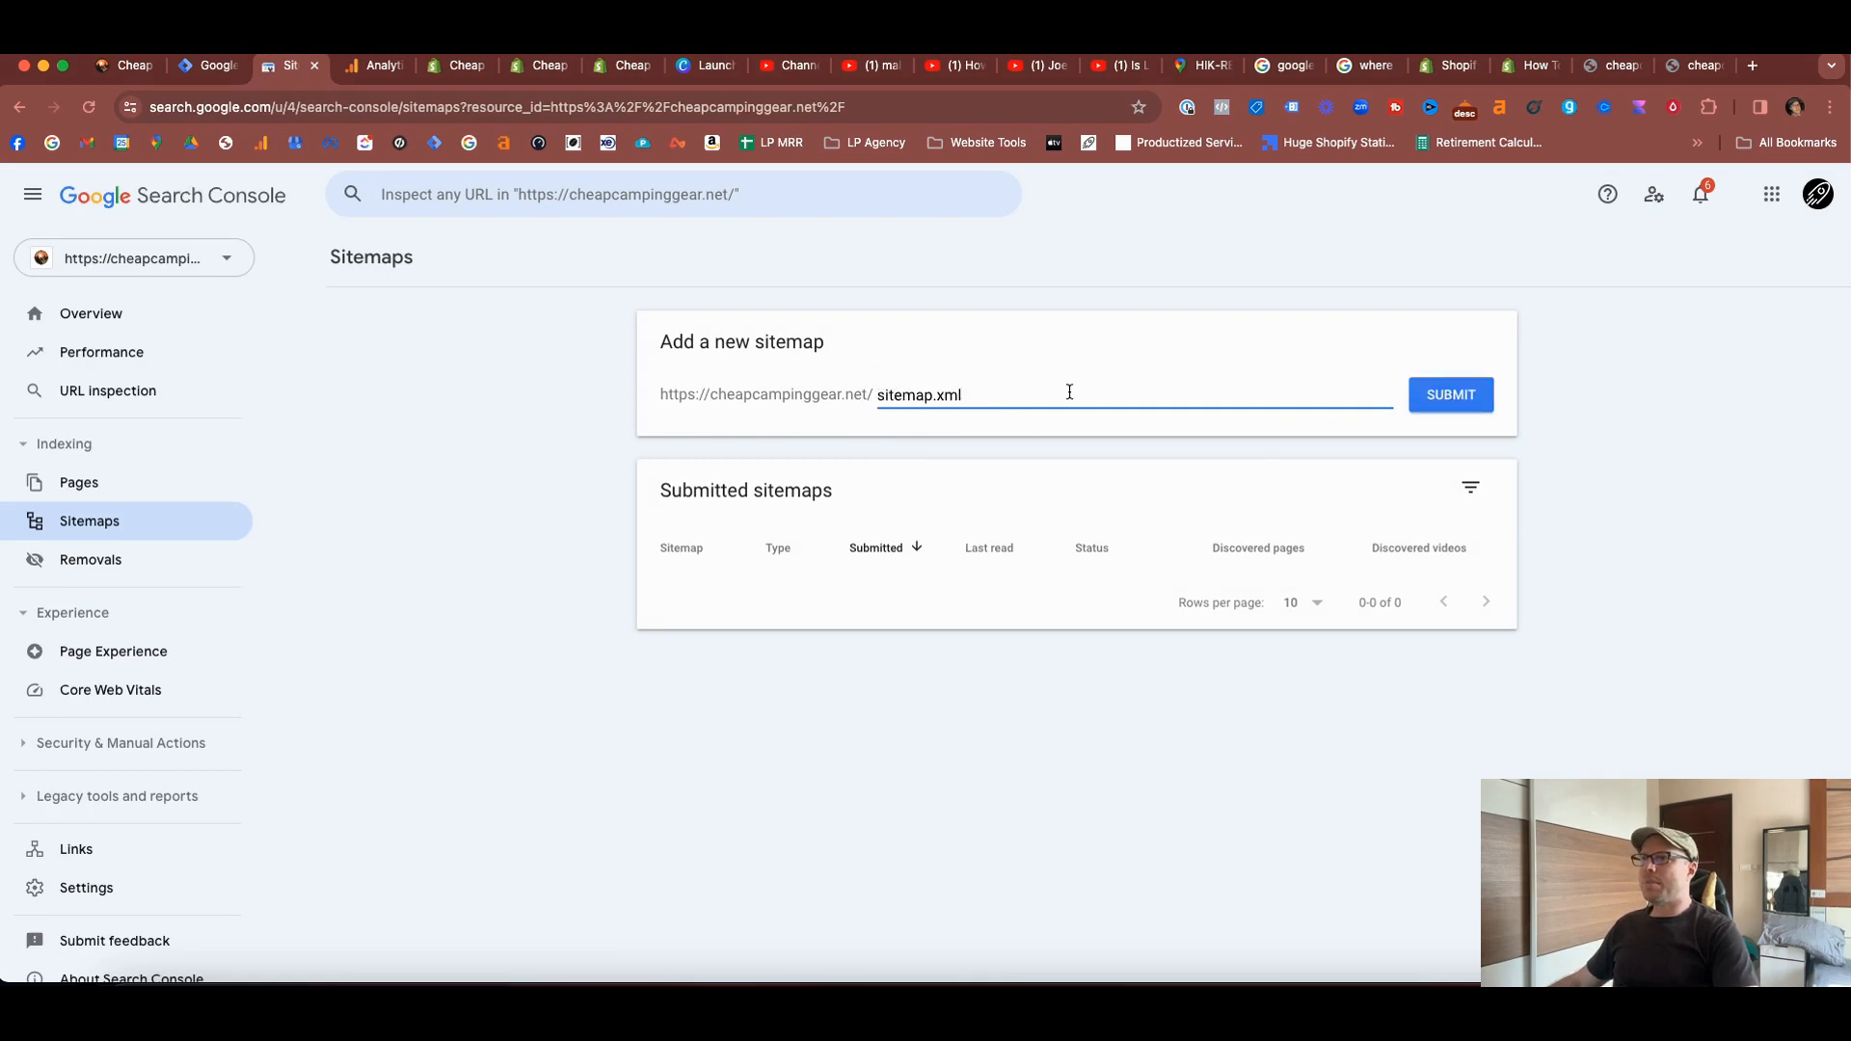
mouse_move(1113, 393)
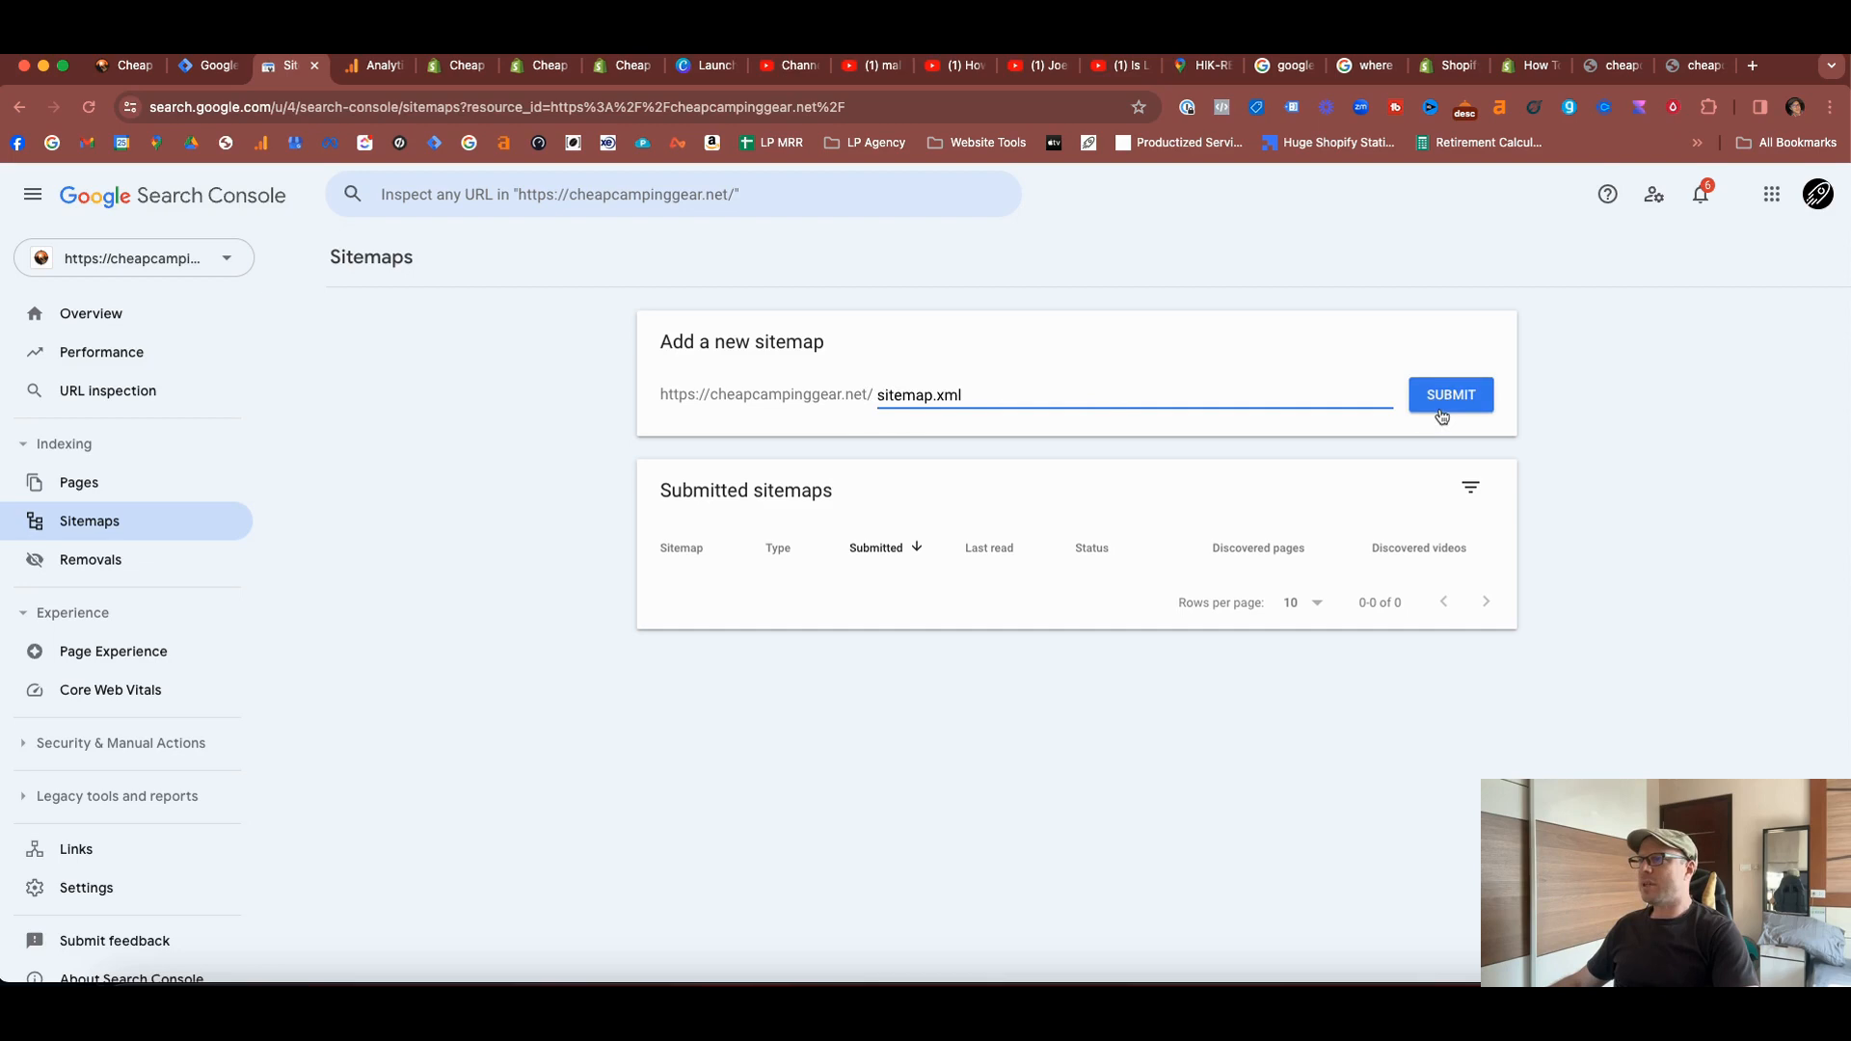
left_click(1450, 393)
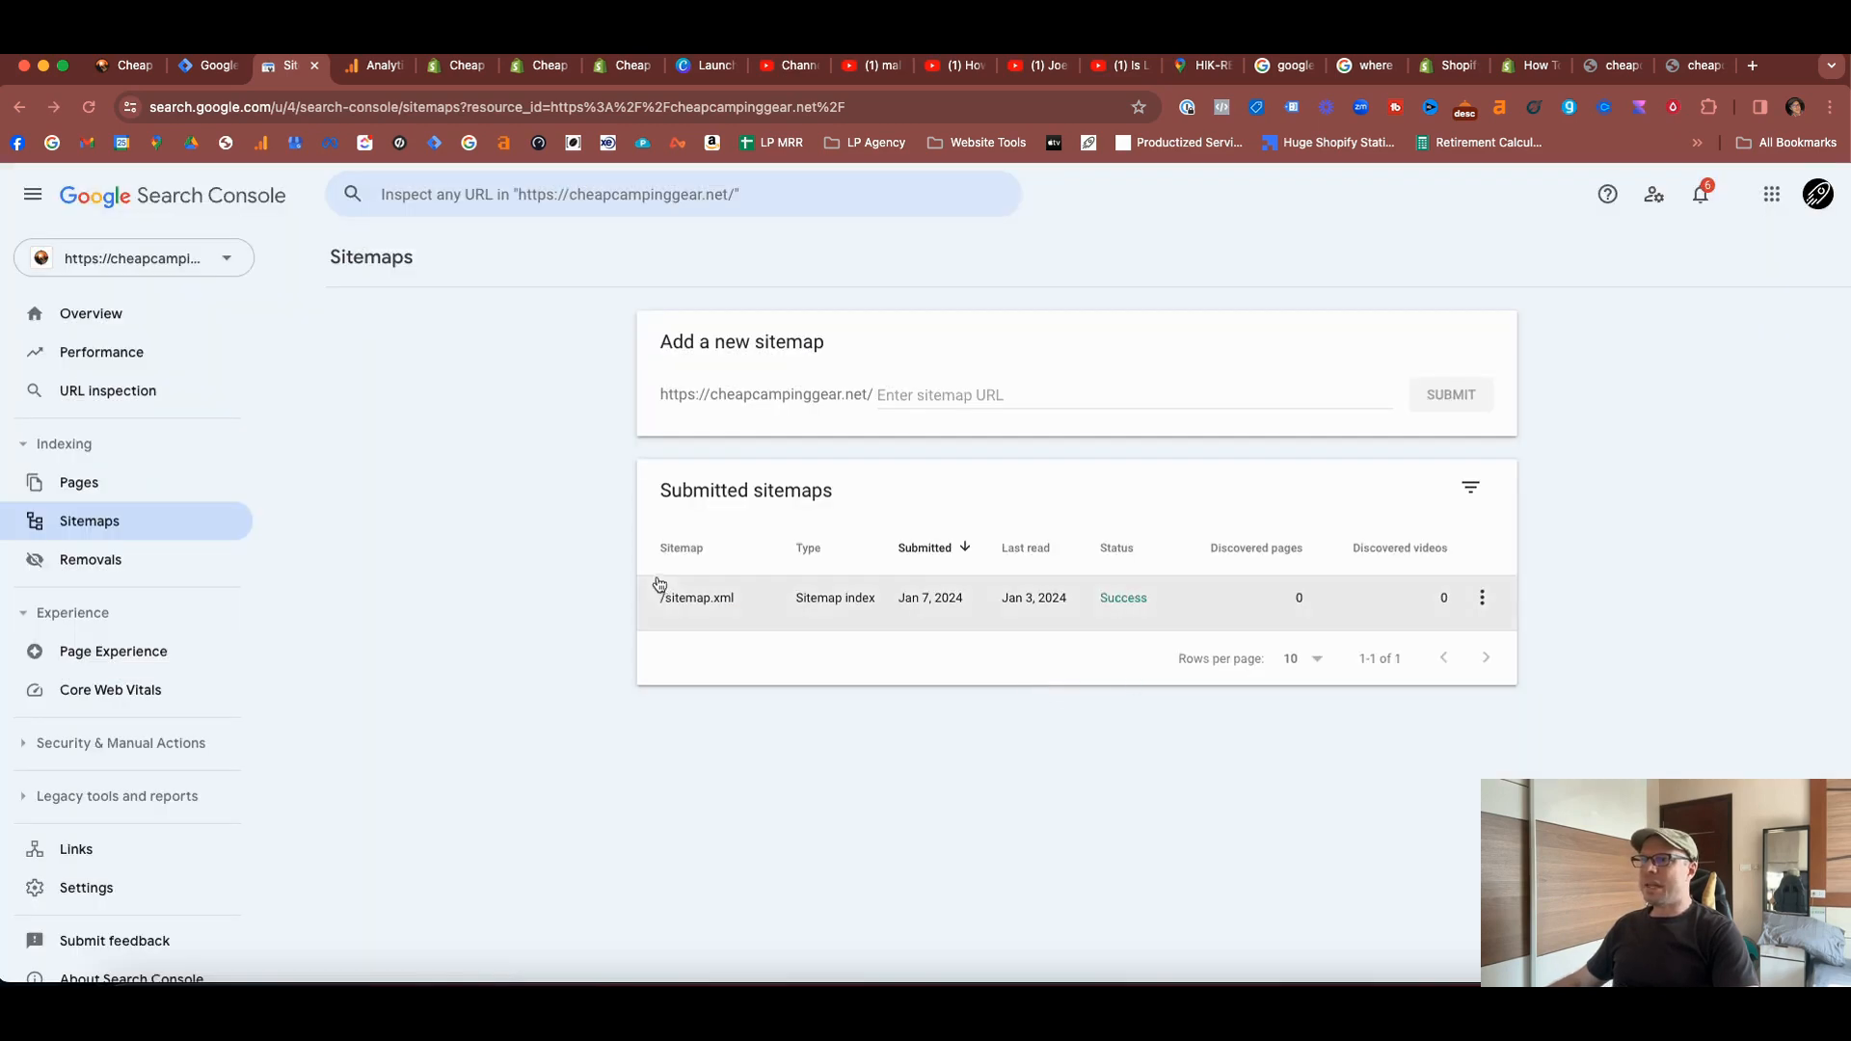
mouse_move(1085, 650)
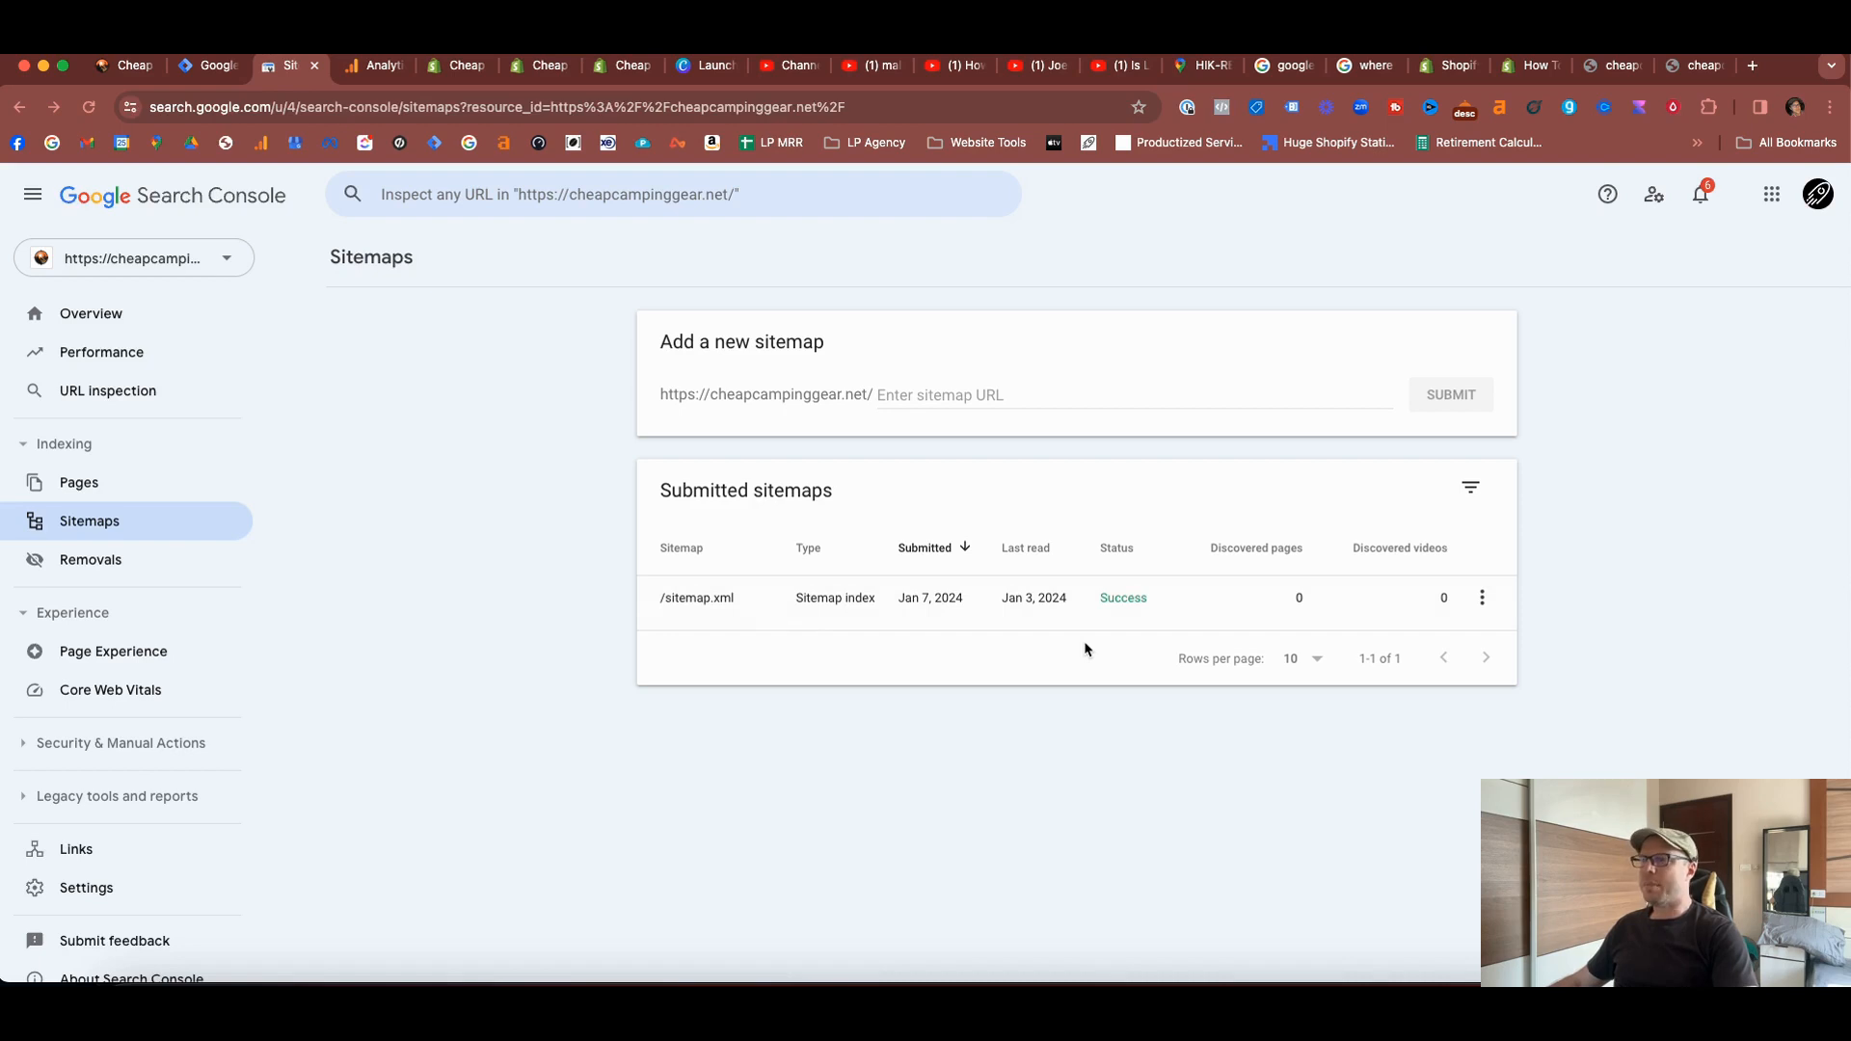
mouse_move(1022, 670)
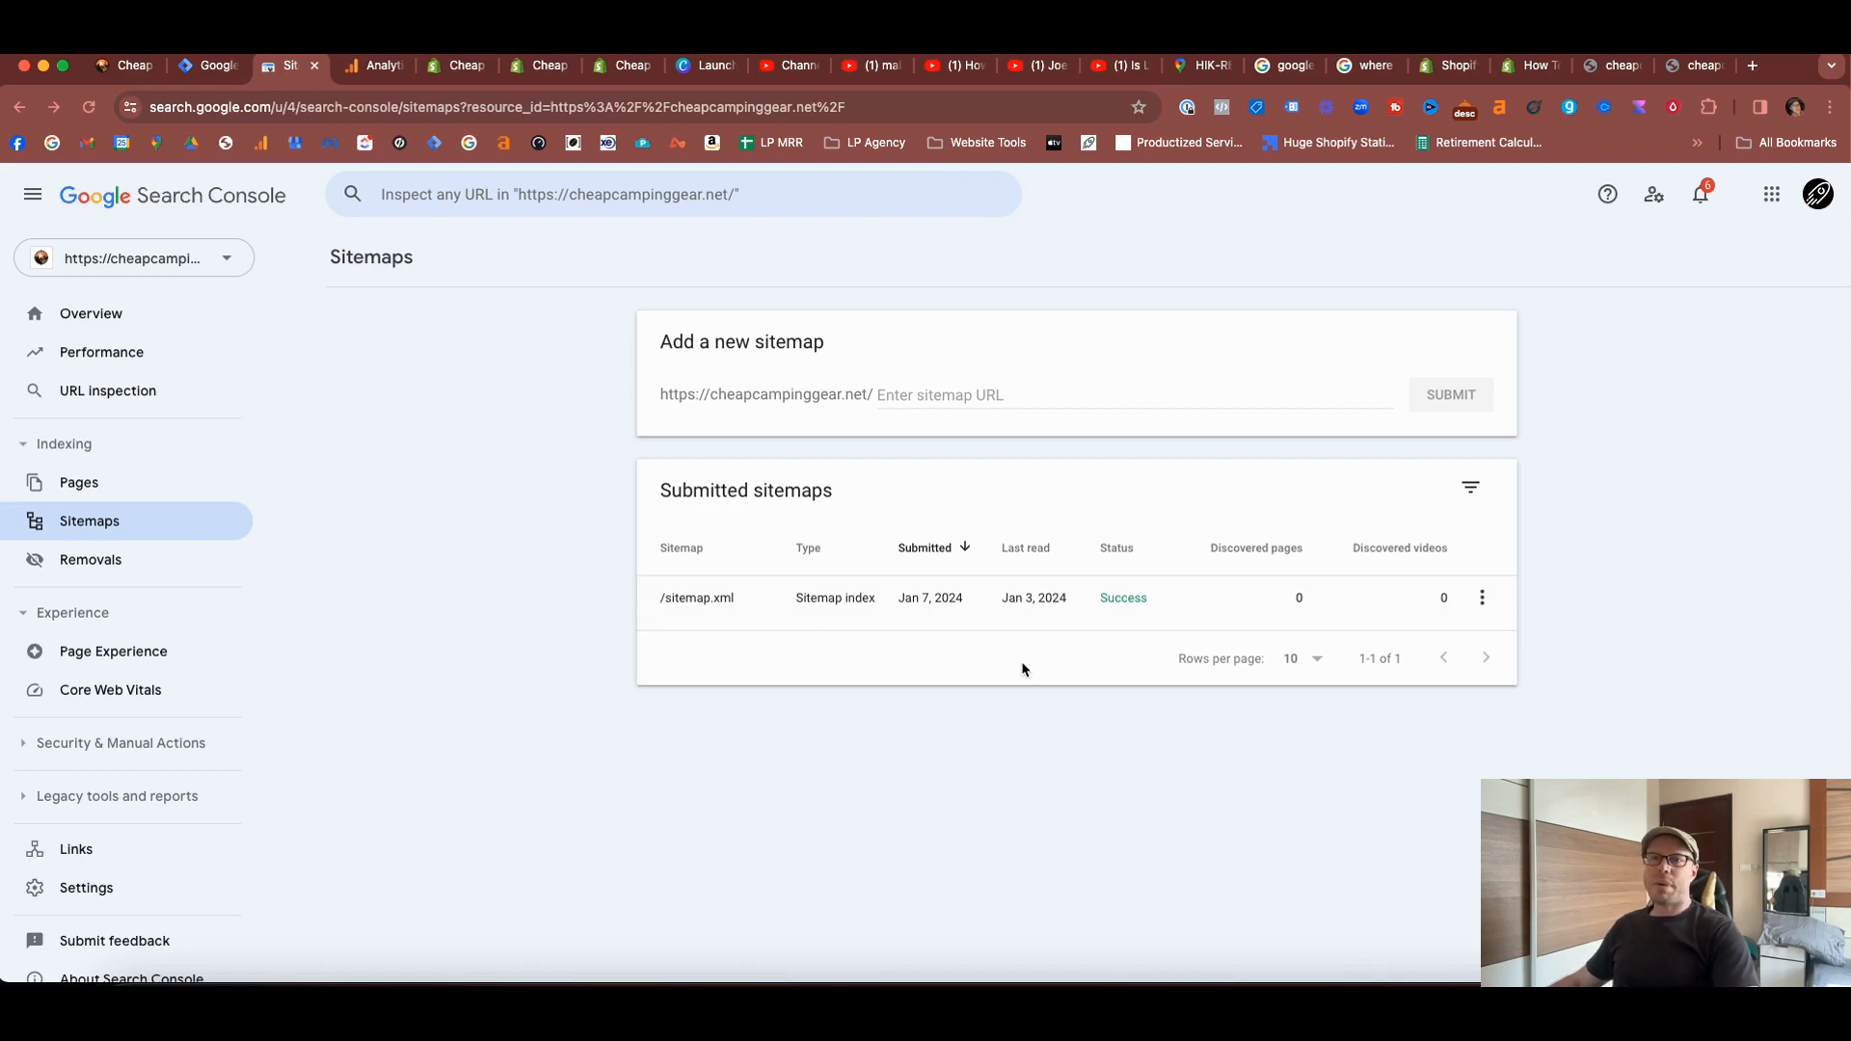
mouse_move(1058, 667)
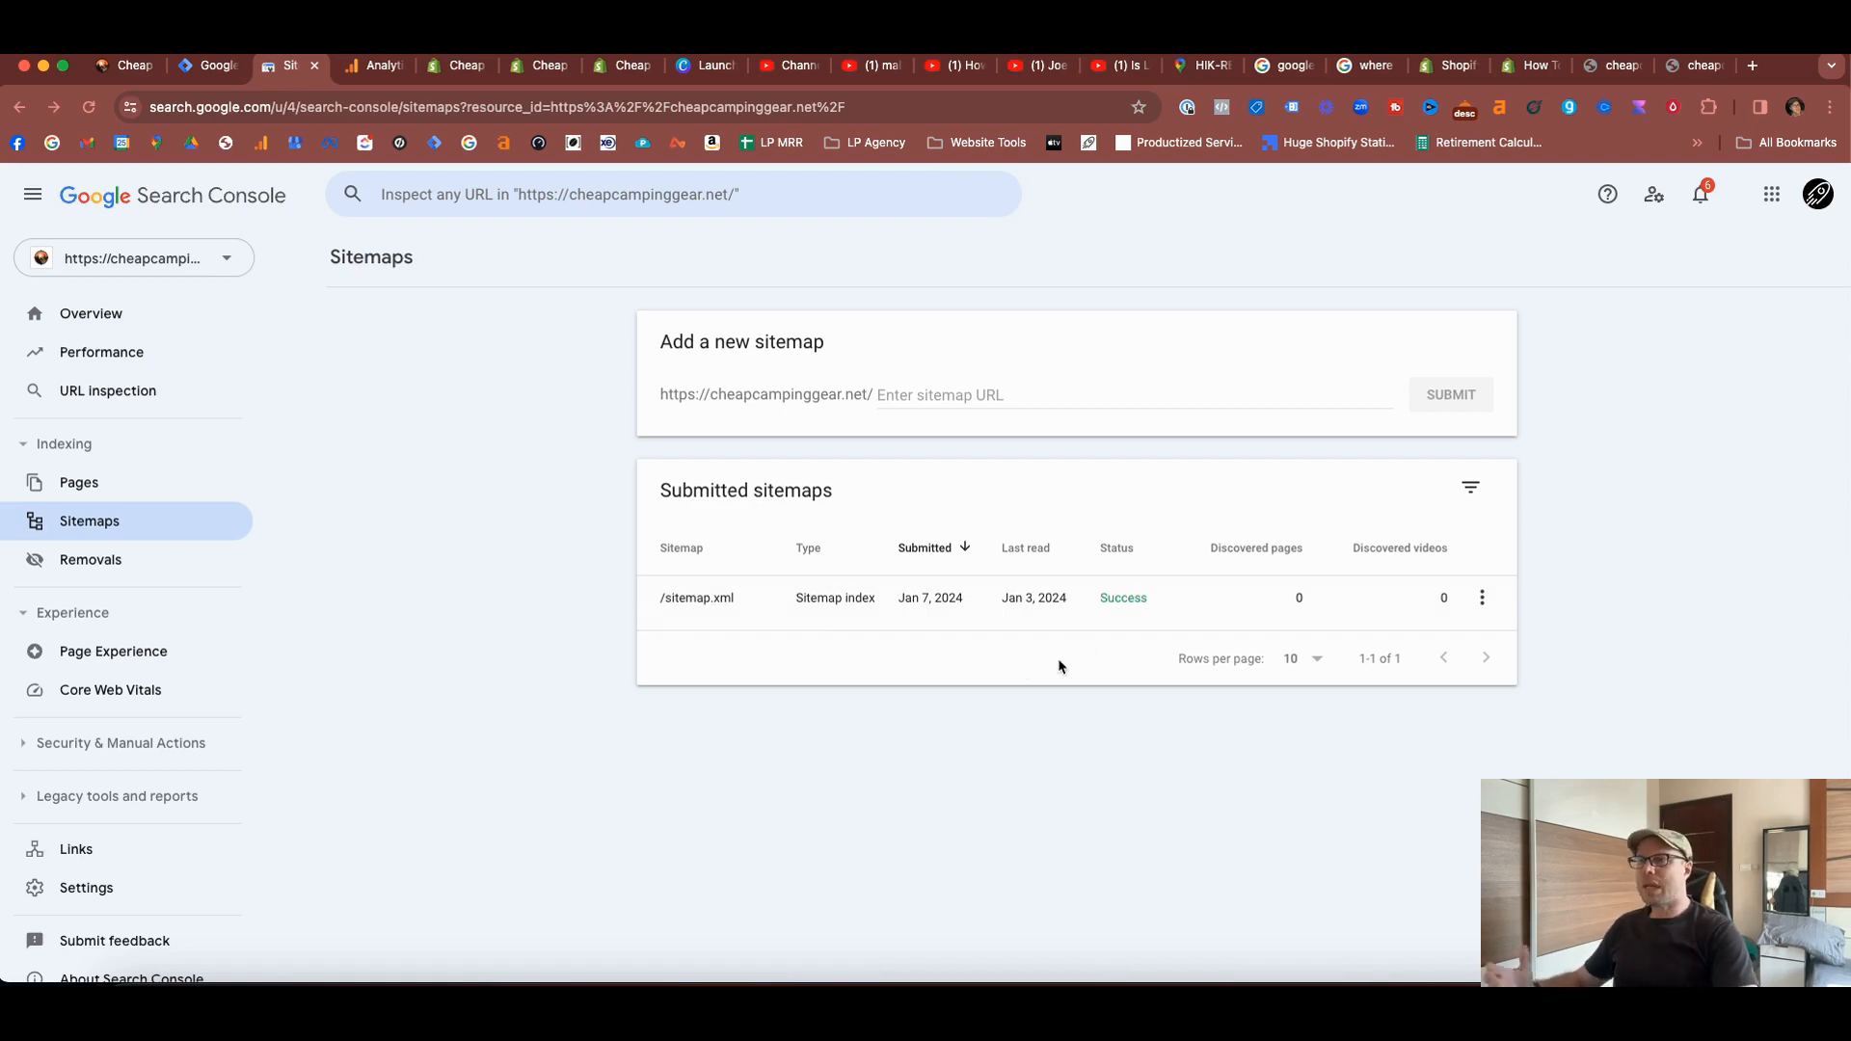
mouse_move(1518, 313)
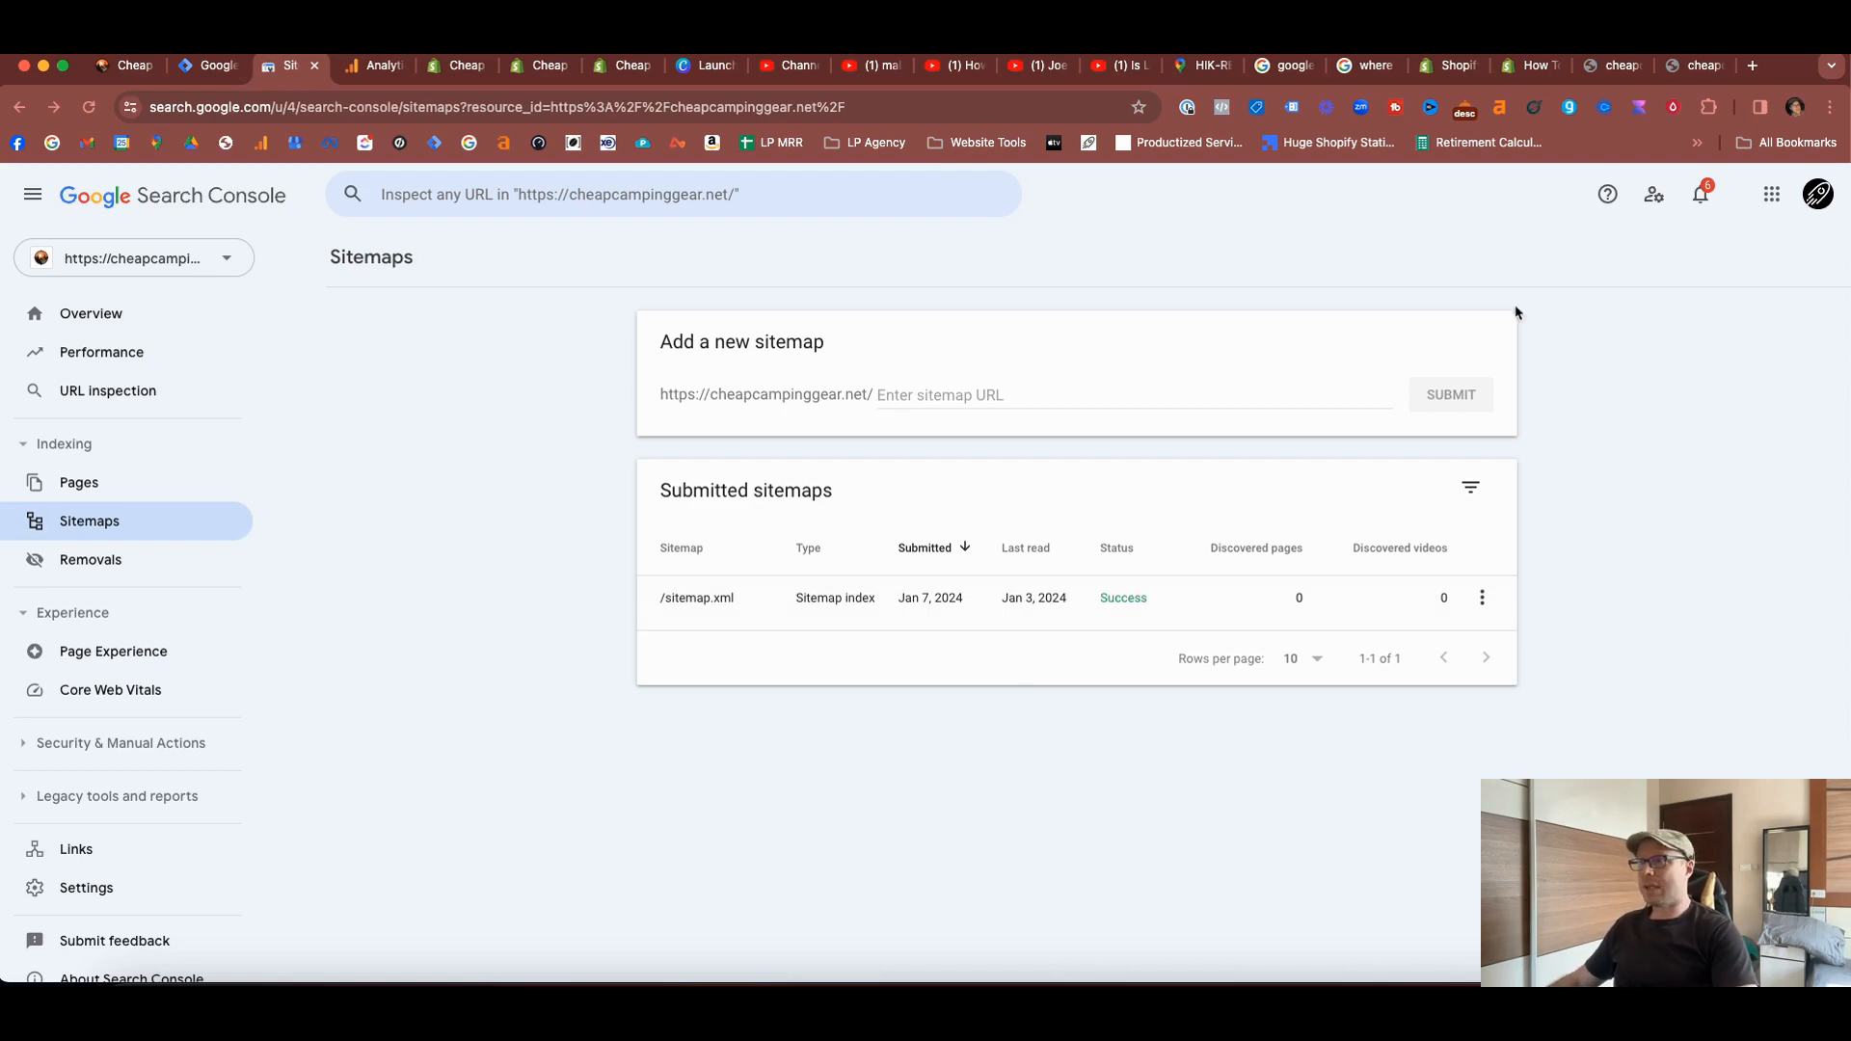
mouse_move(1055, 677)
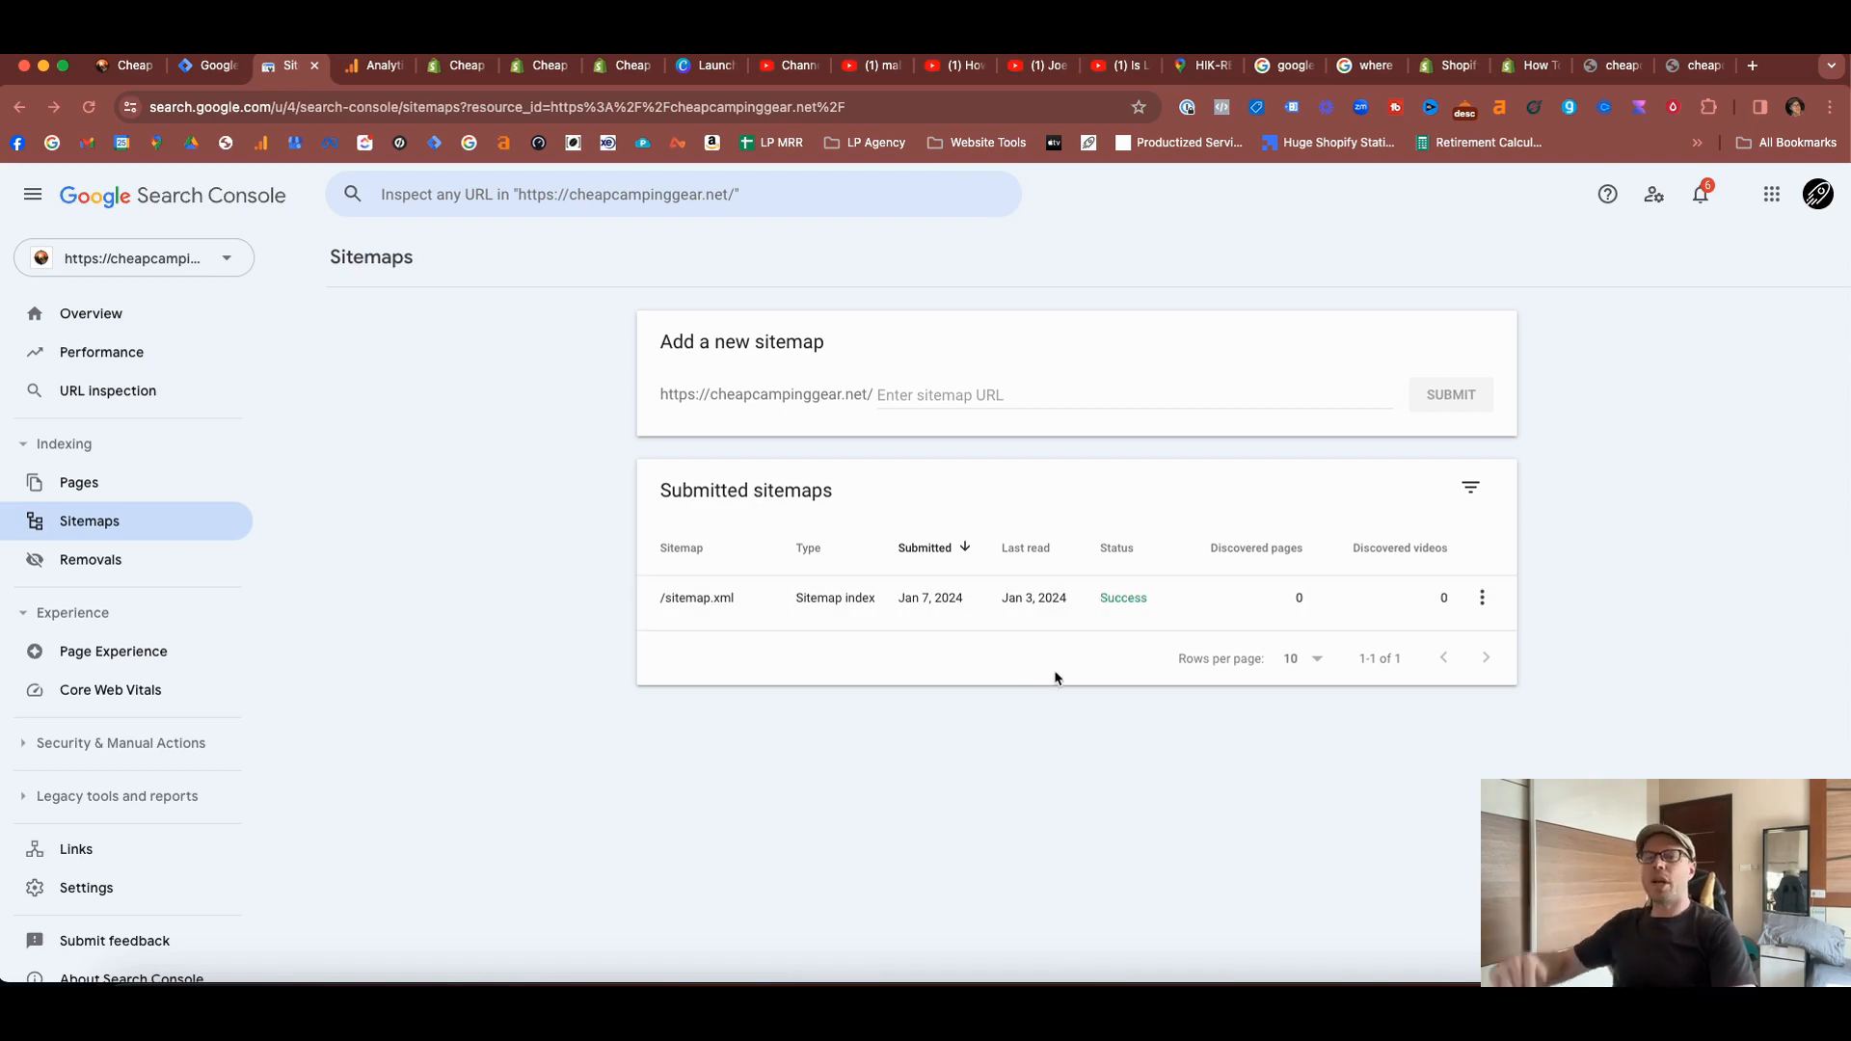